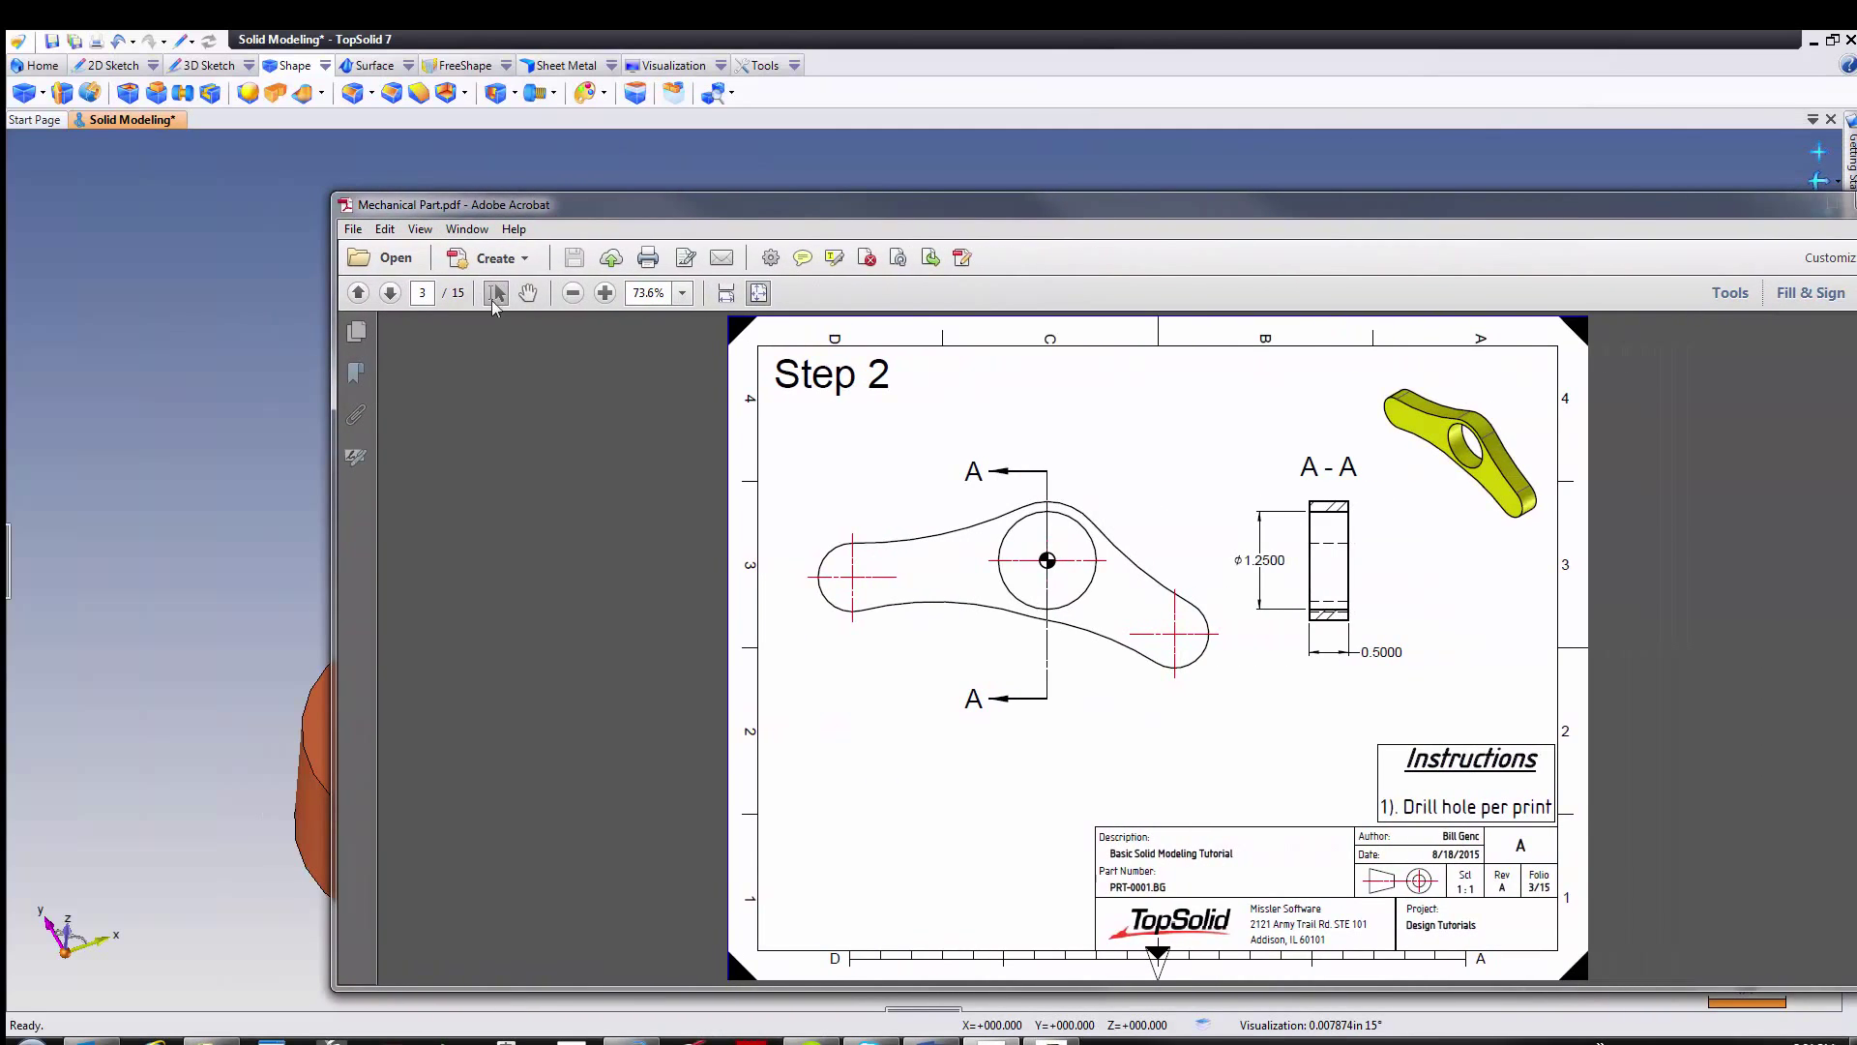
# Step: Advance the Mechanical Part PDF to the Step 3 hole-drilling page
pyautogui.click(390, 292)
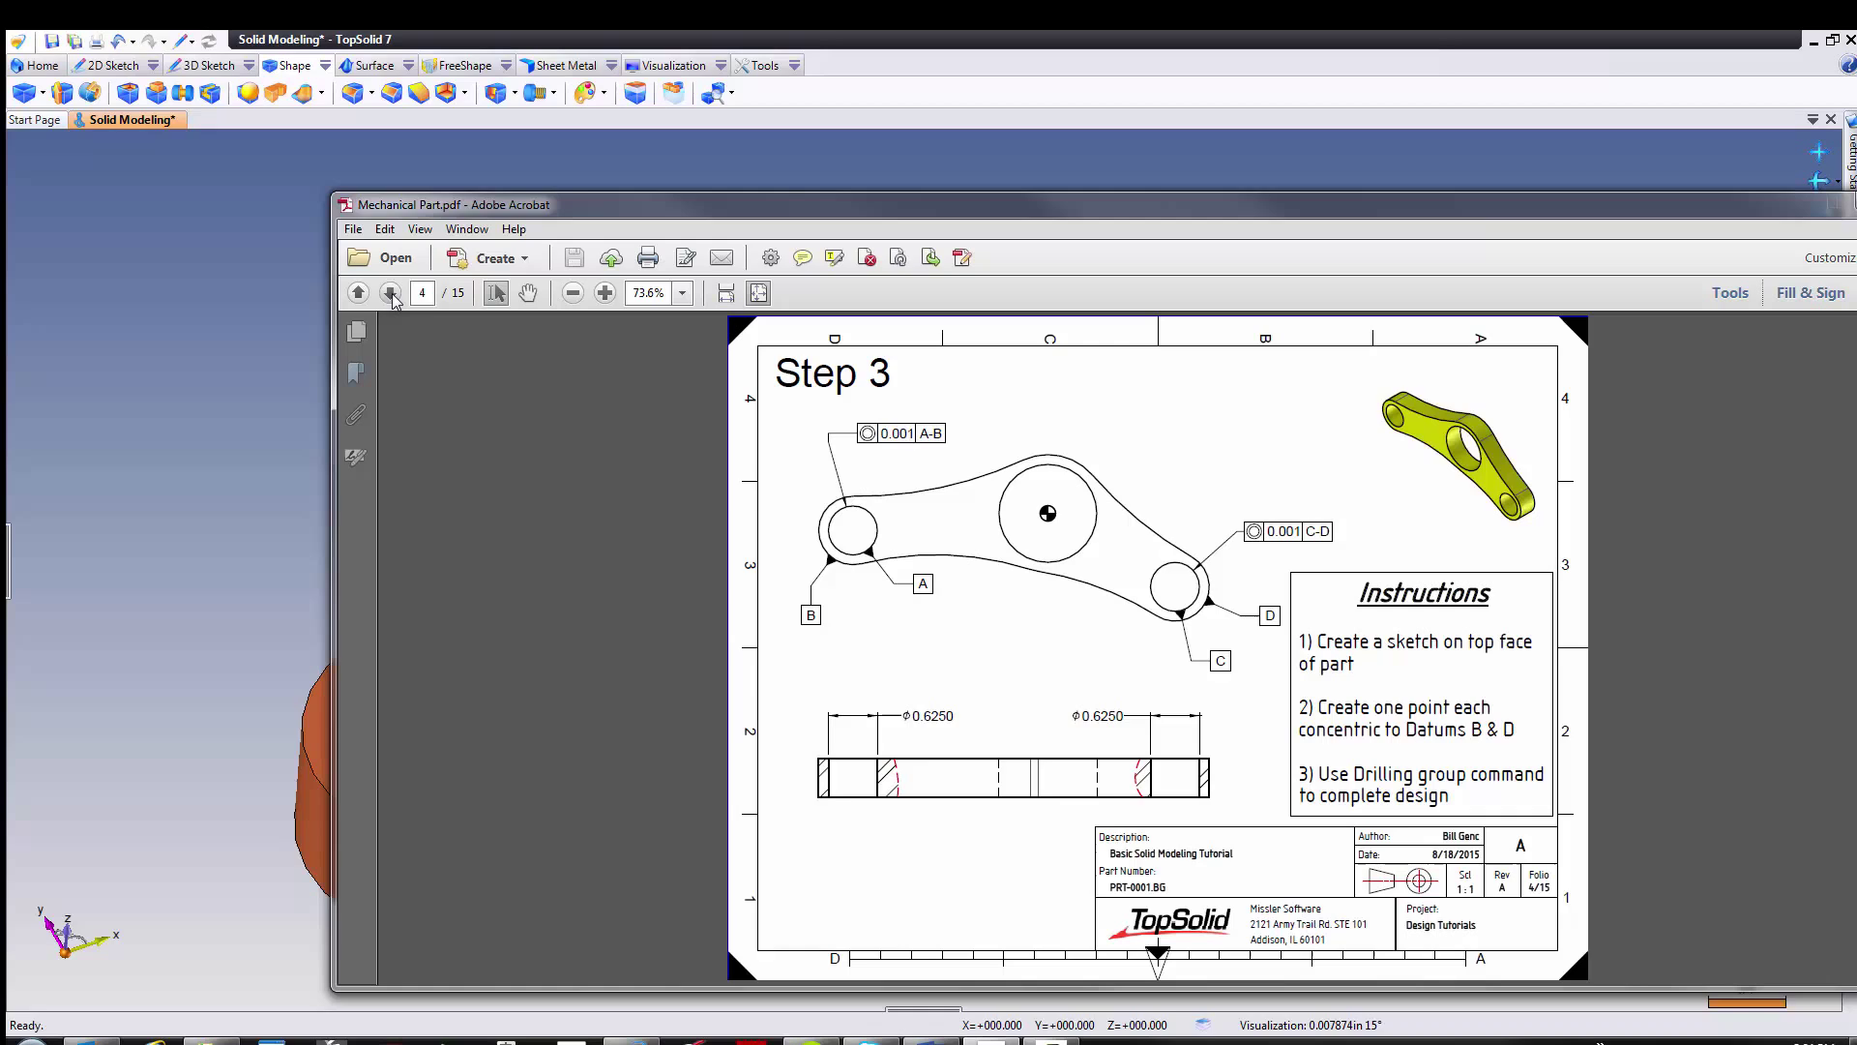
pyautogui.moveTo(1215, 598)
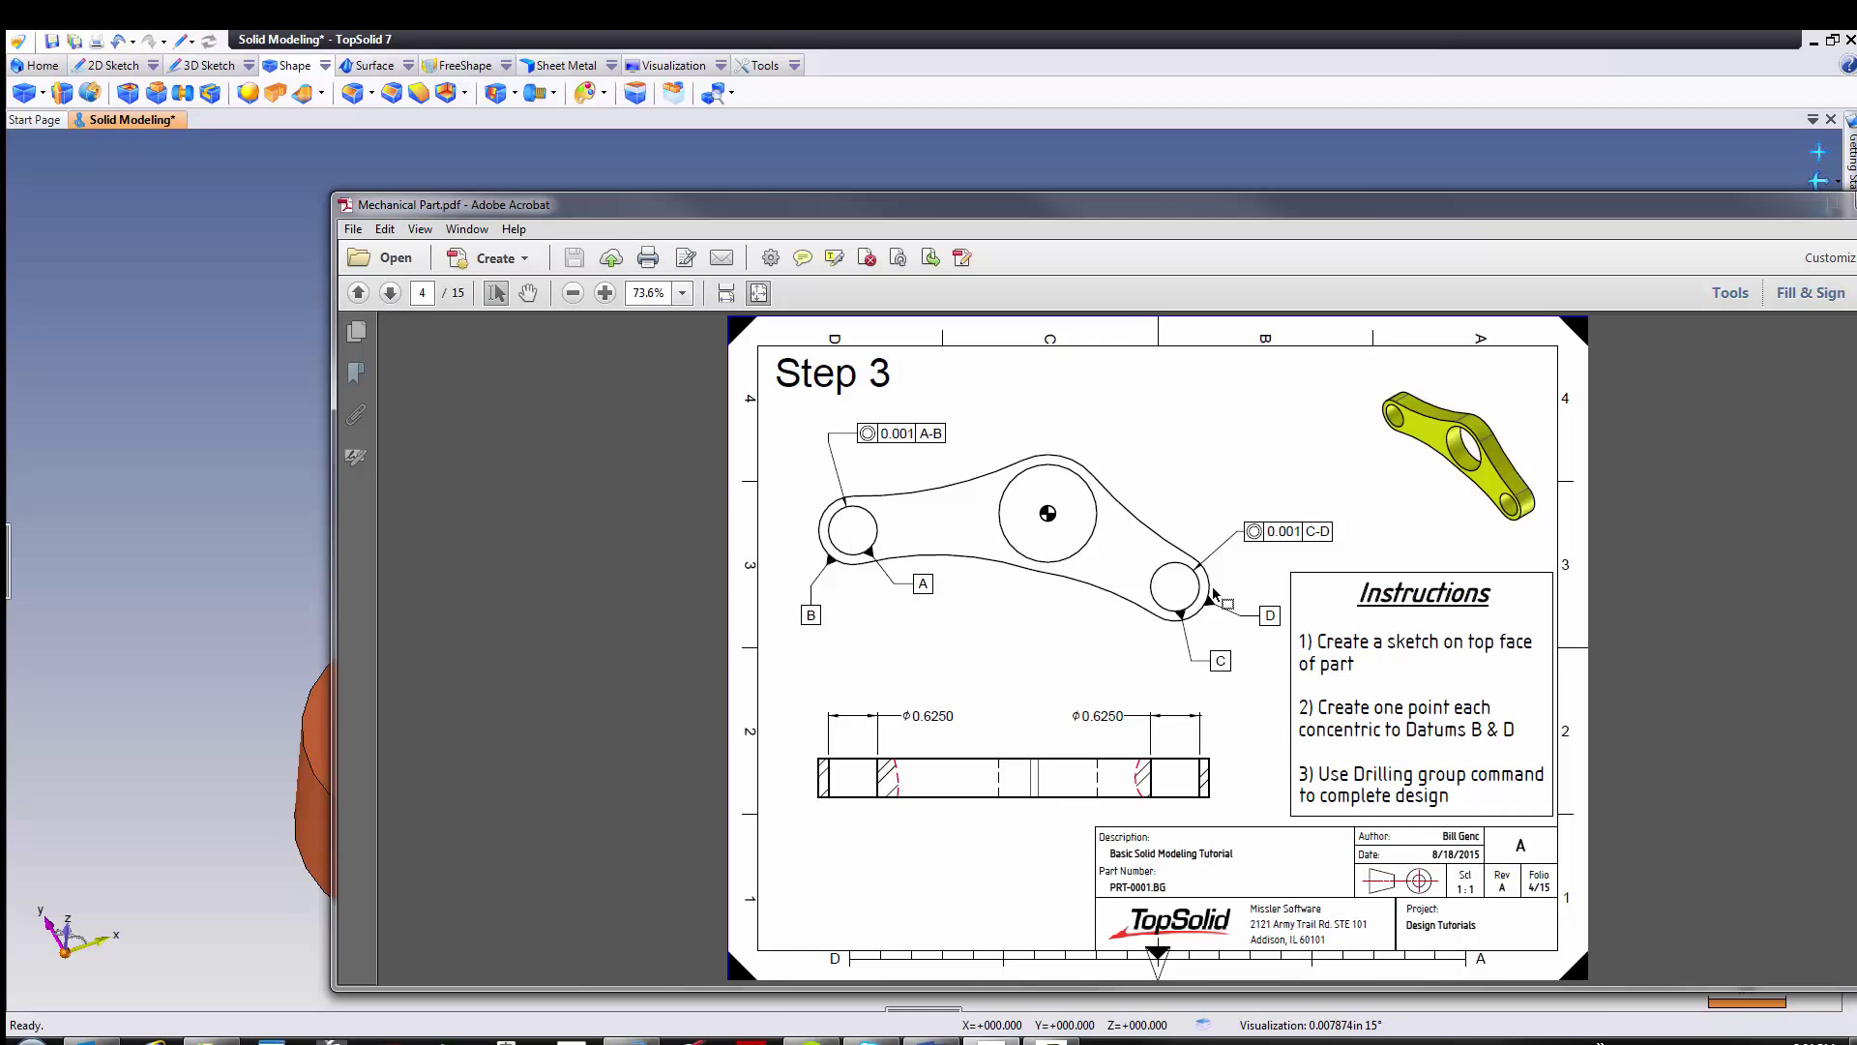
pyautogui.moveTo(1462, 689)
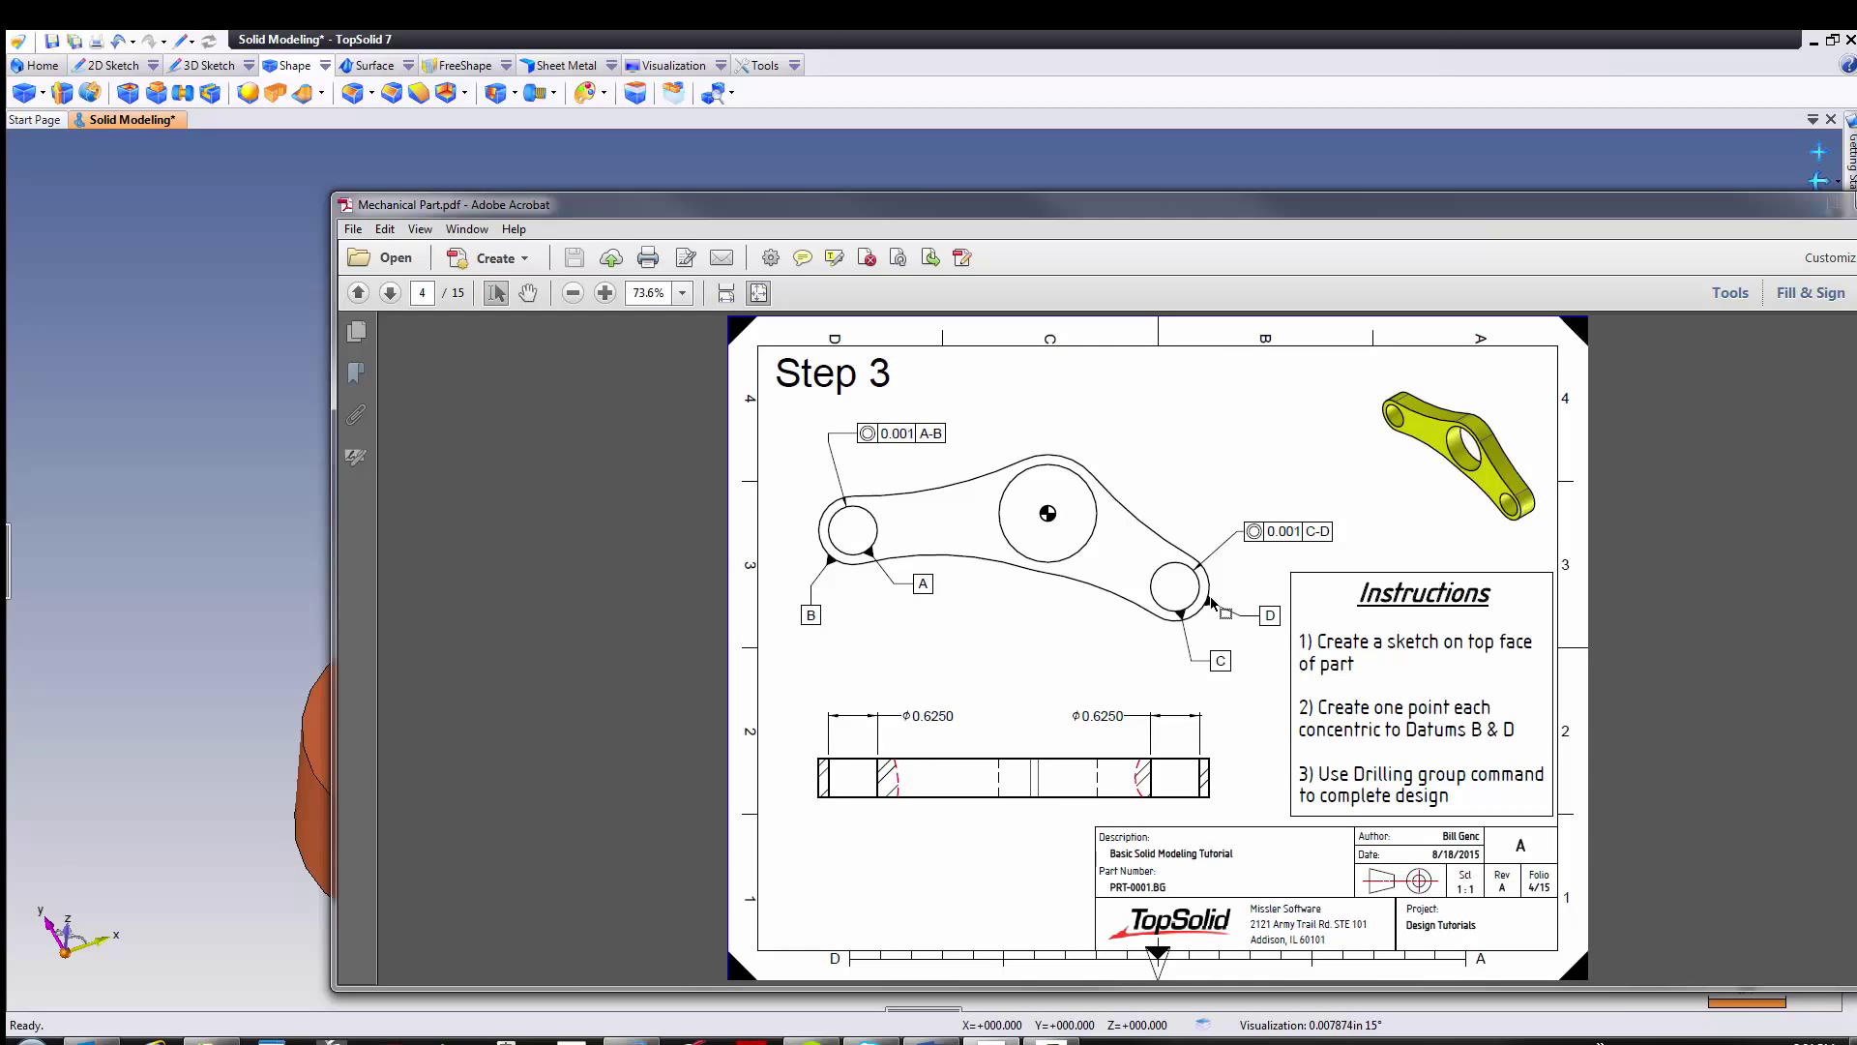
pyautogui.moveTo(830, 548)
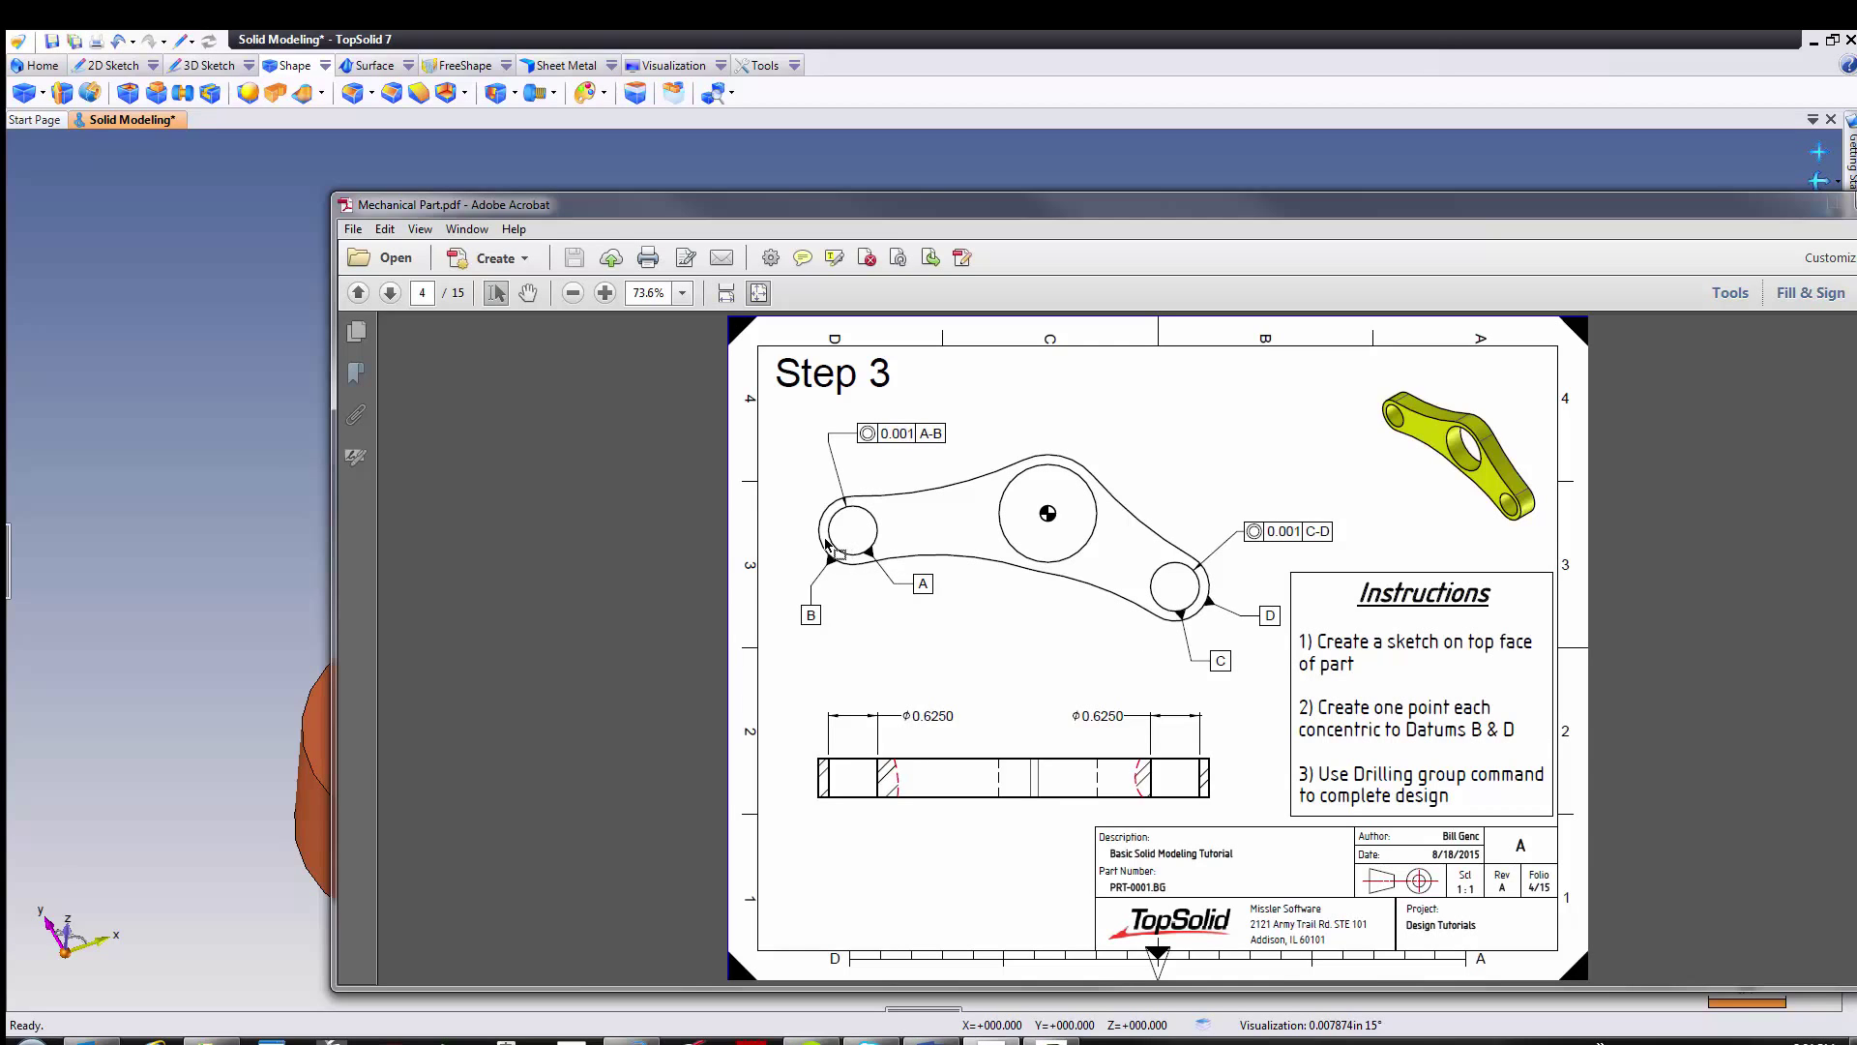
pyautogui.moveTo(991, 708)
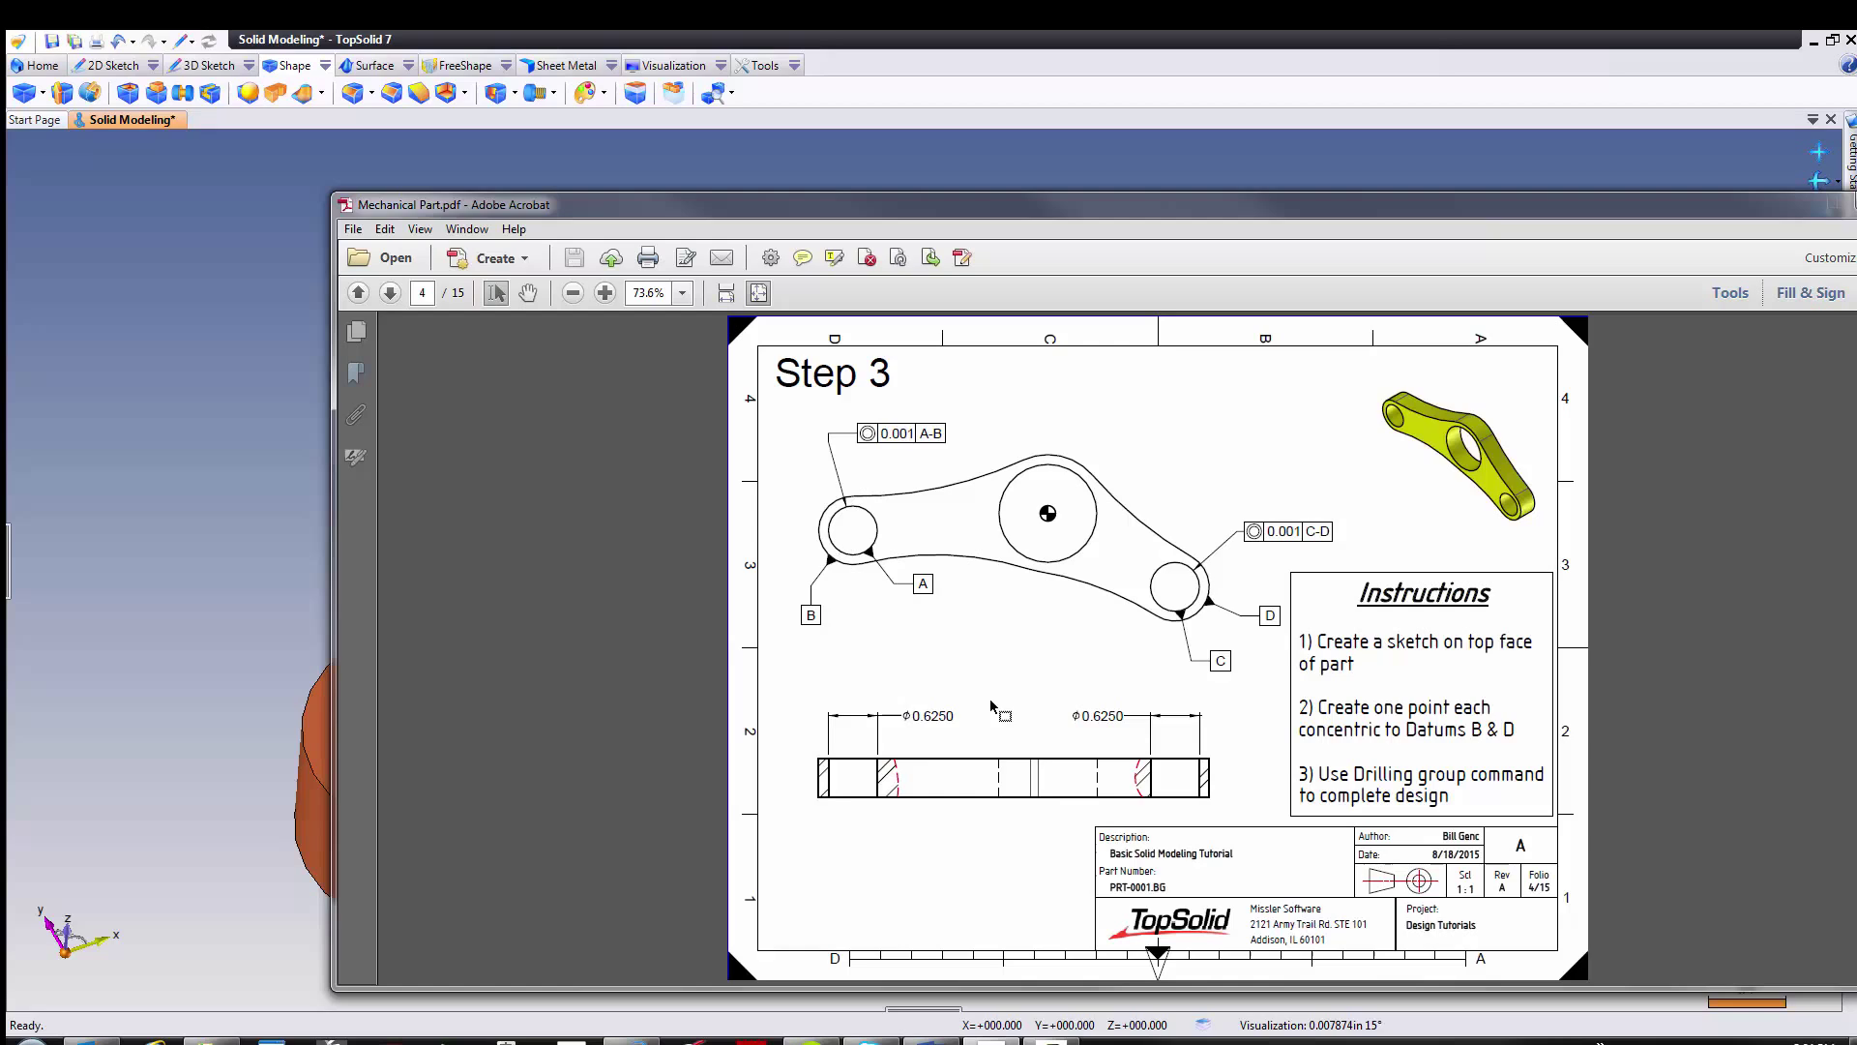
pyautogui.moveTo(988, 704)
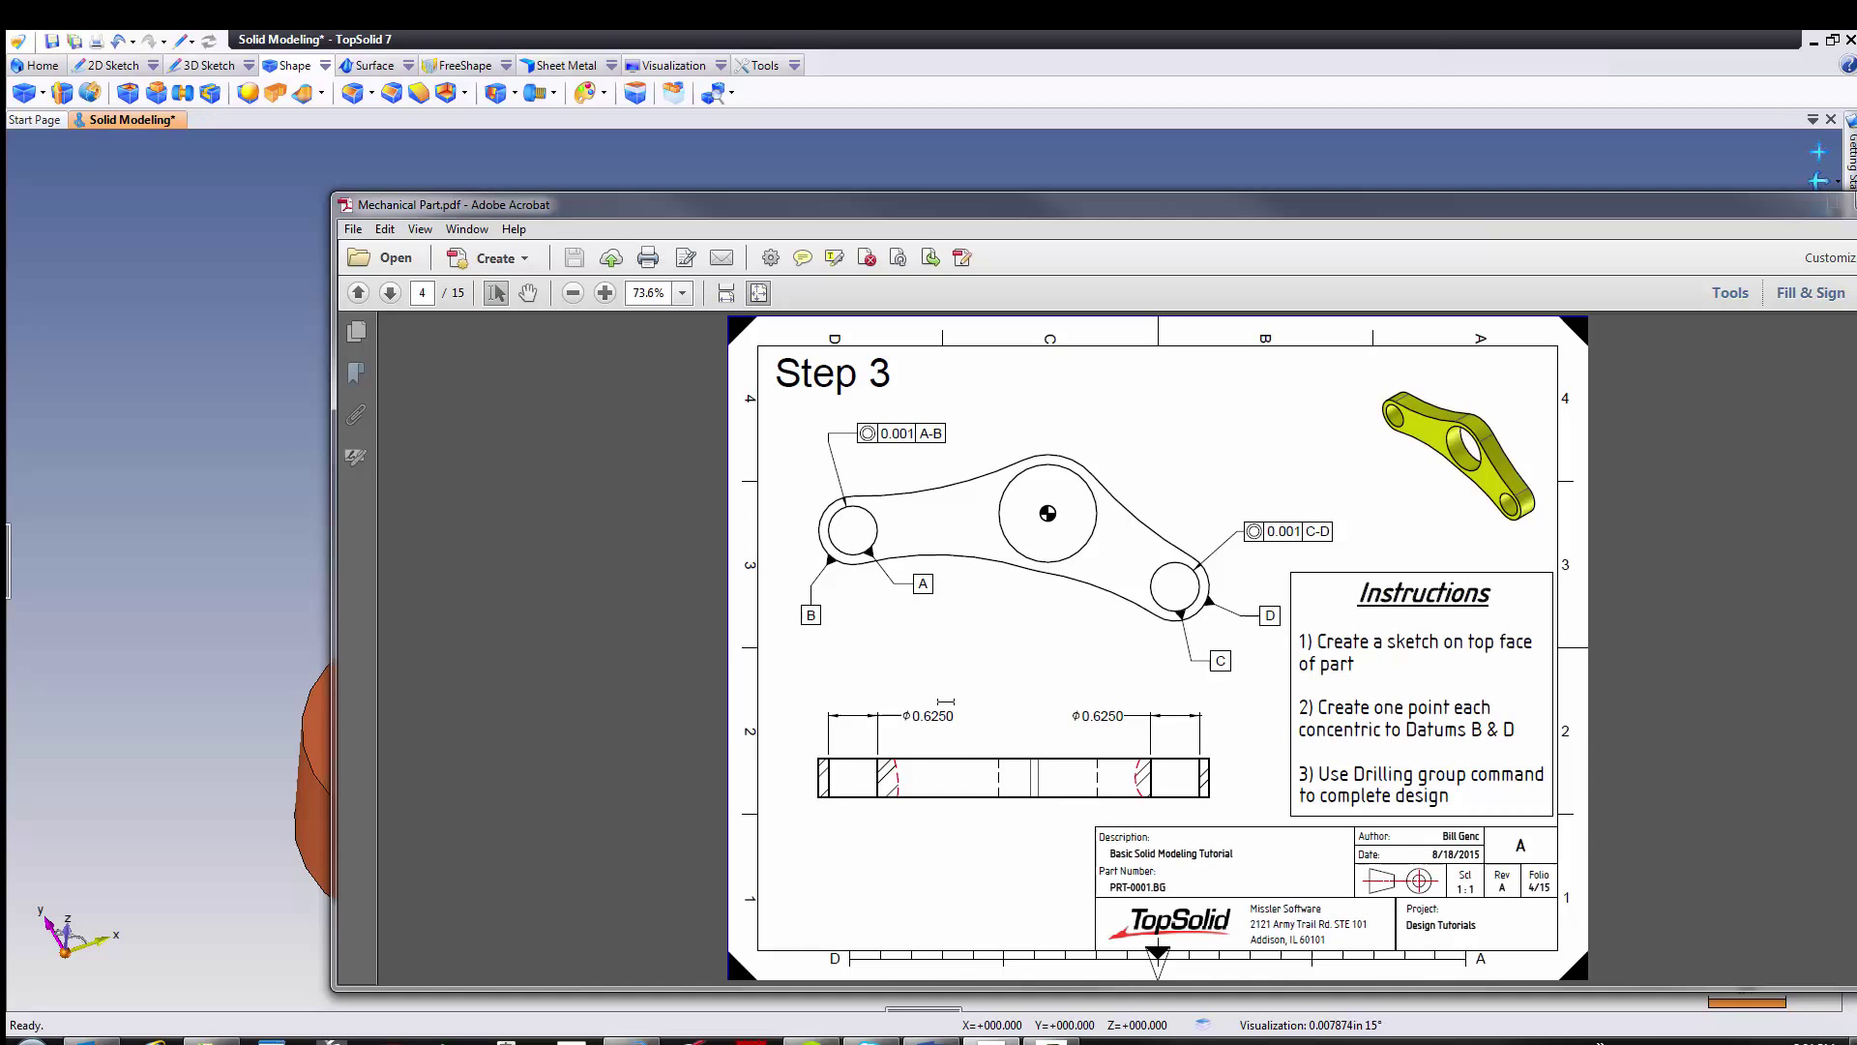
pyautogui.moveTo(1229, 780)
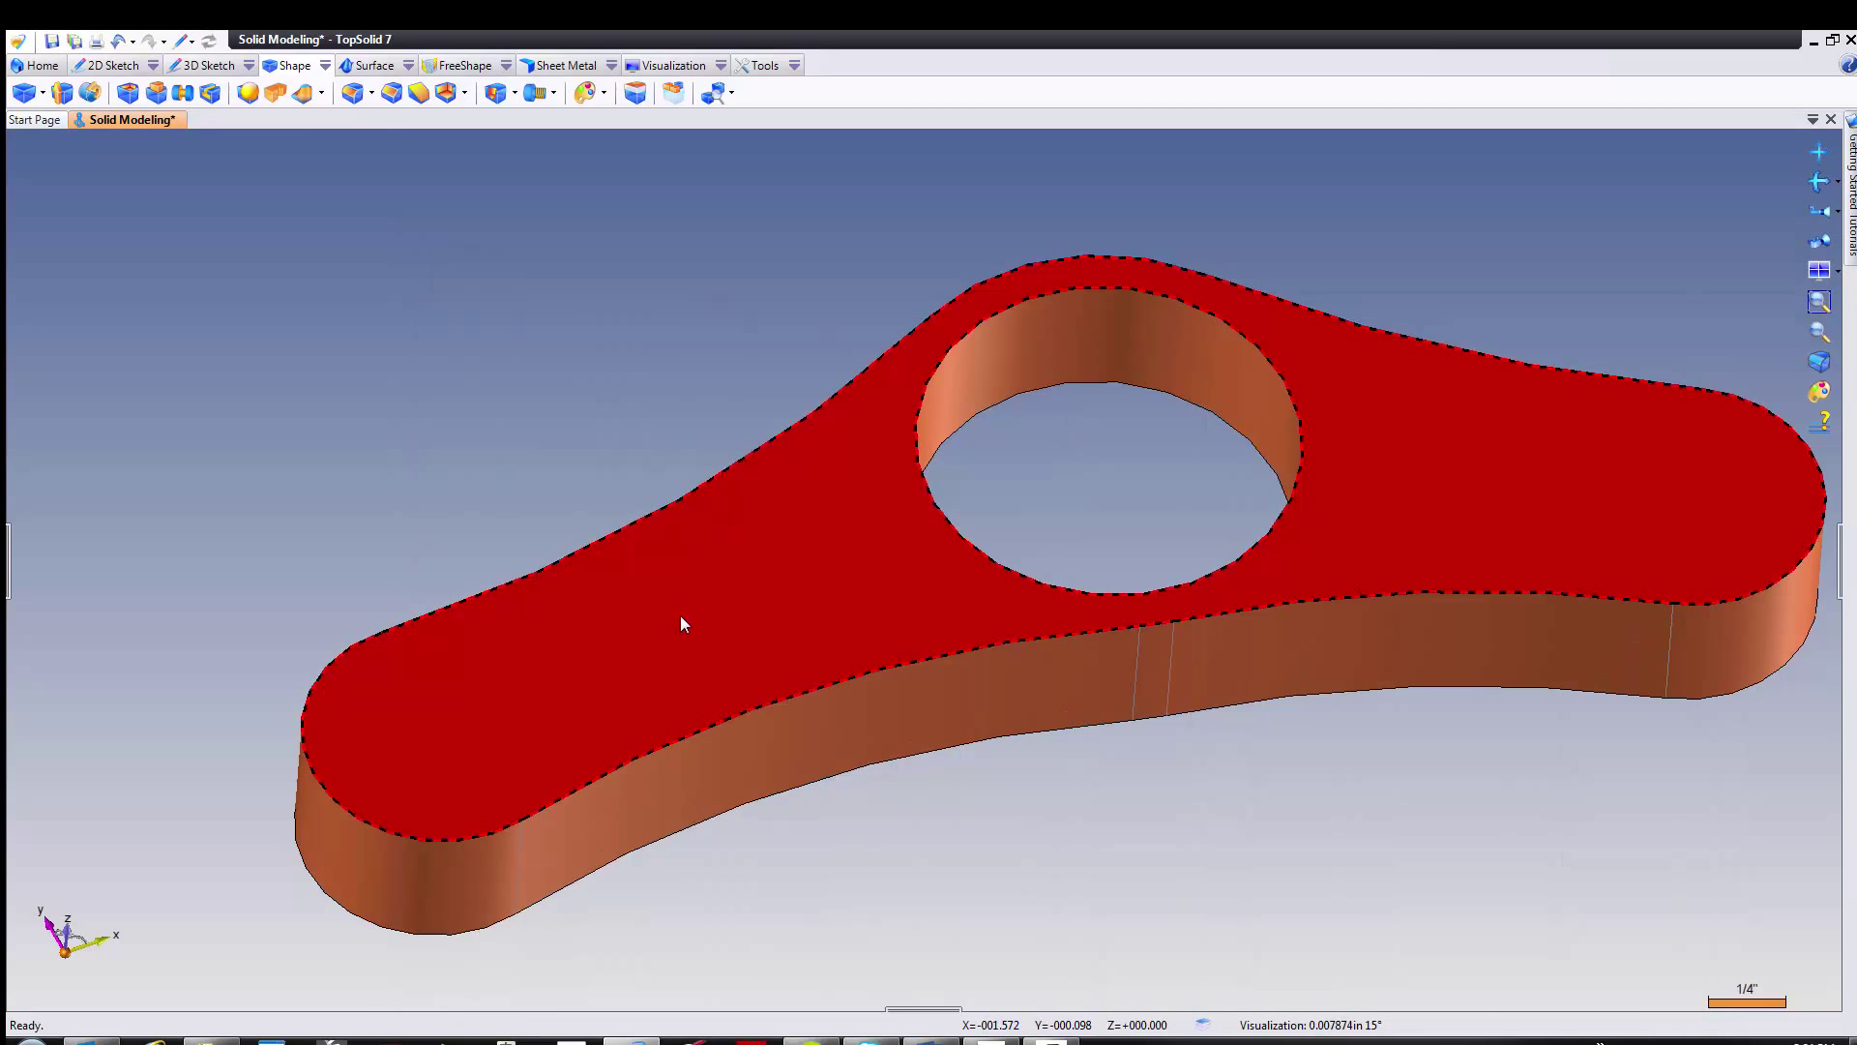
# Step: Start Sketch 2 on the link part's top face via its context menu
pyautogui.rightClick(681, 625)
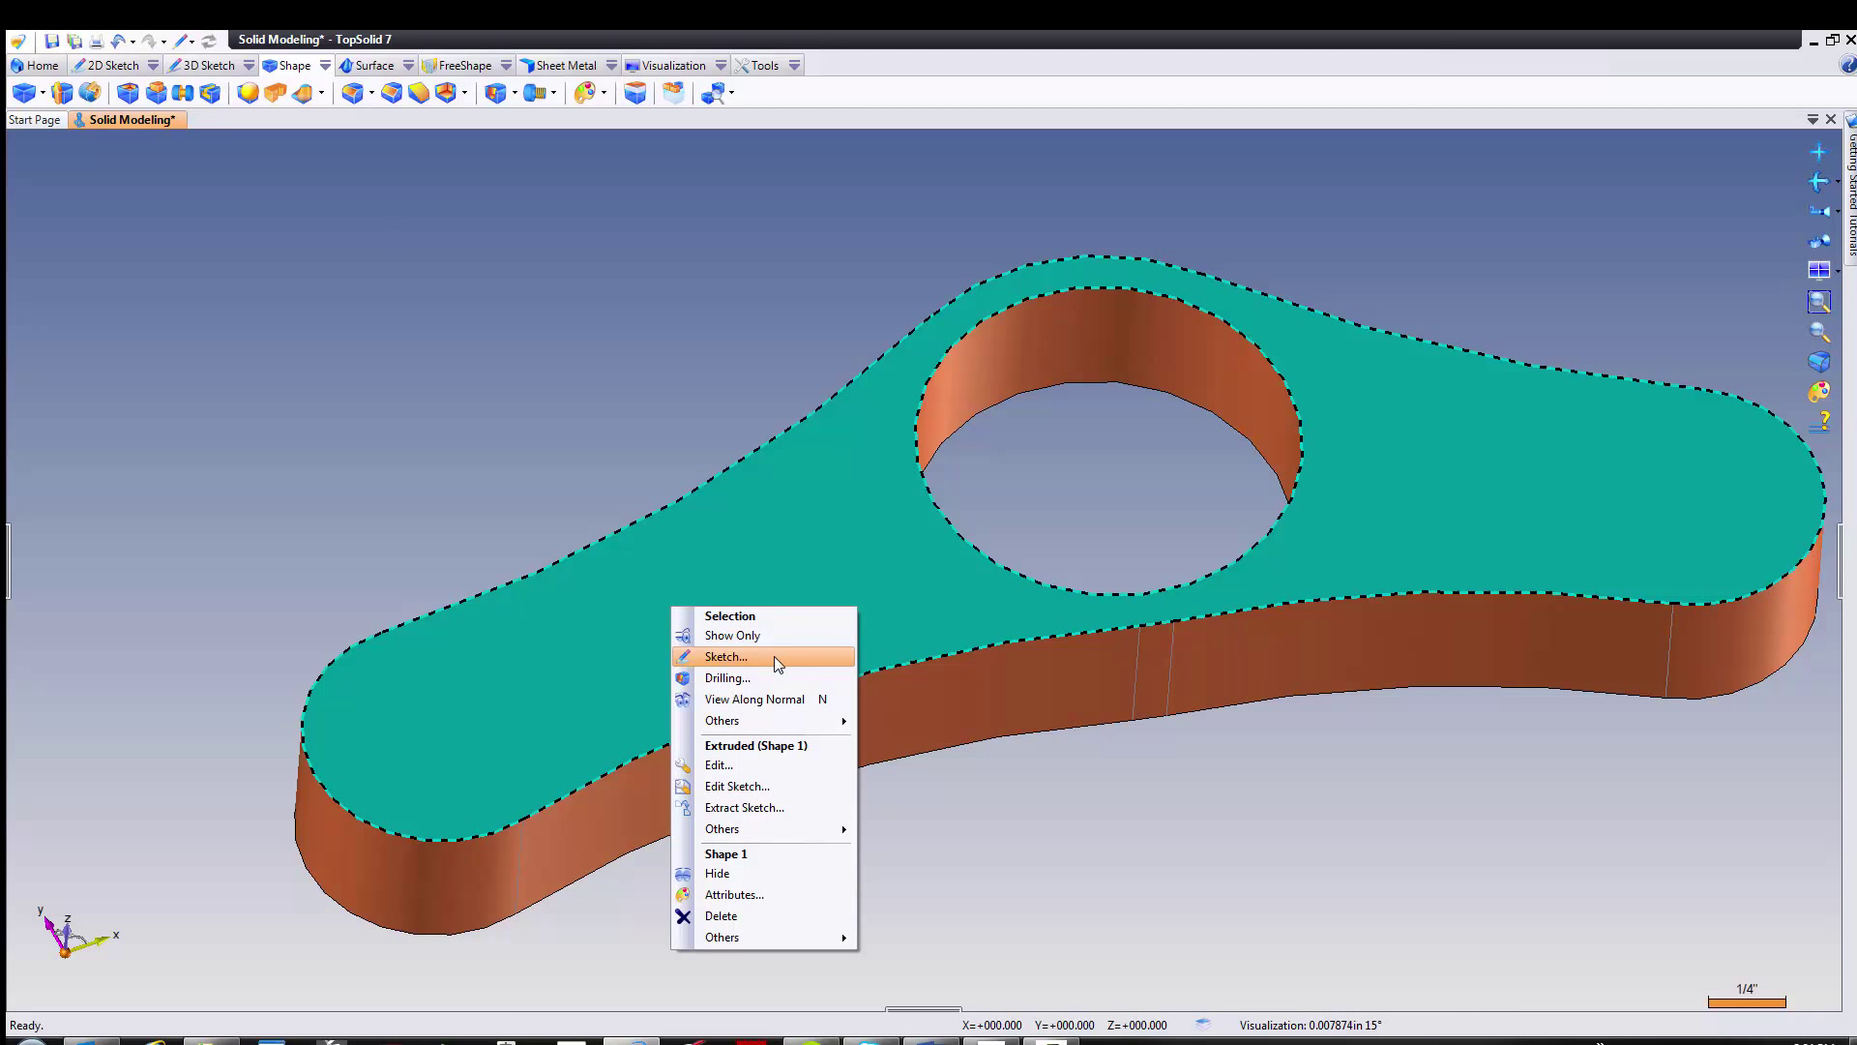
pyautogui.click(726, 656)
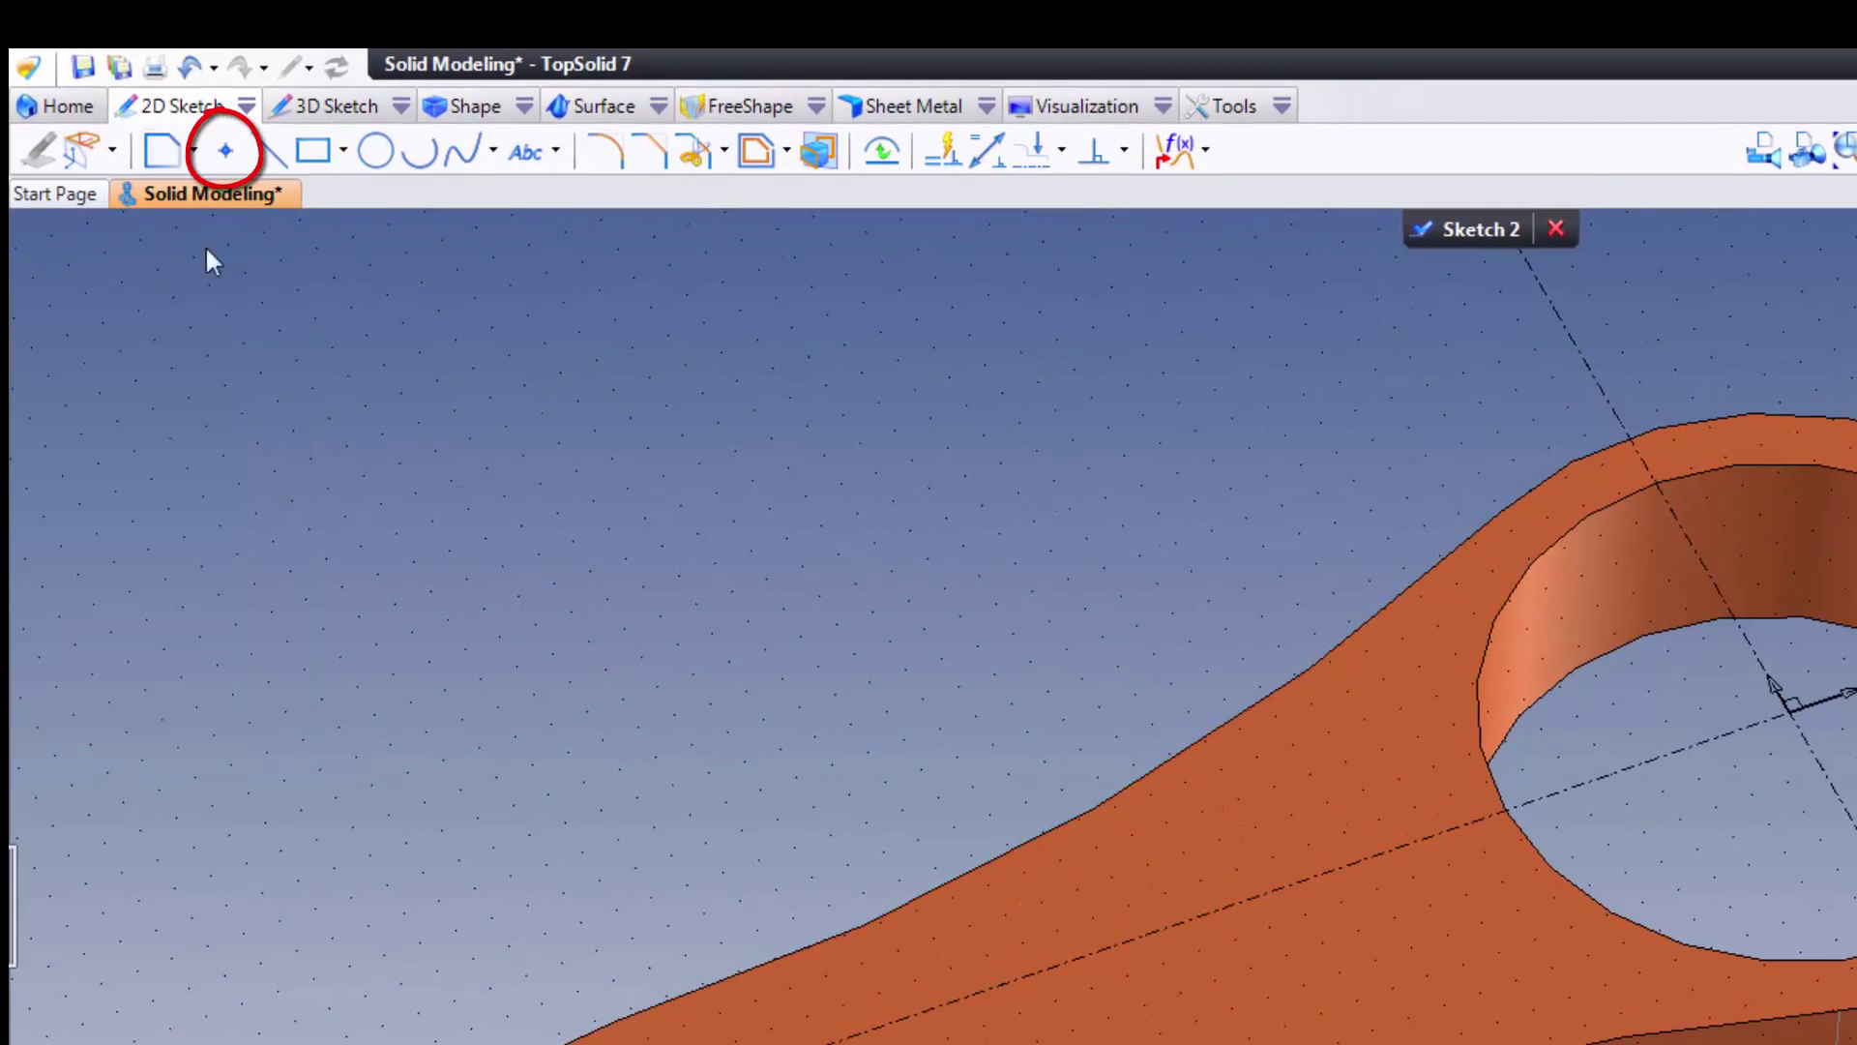
# Step: Place sketch points at the centres of both end arcs of the link
pyautogui.click(224, 151)
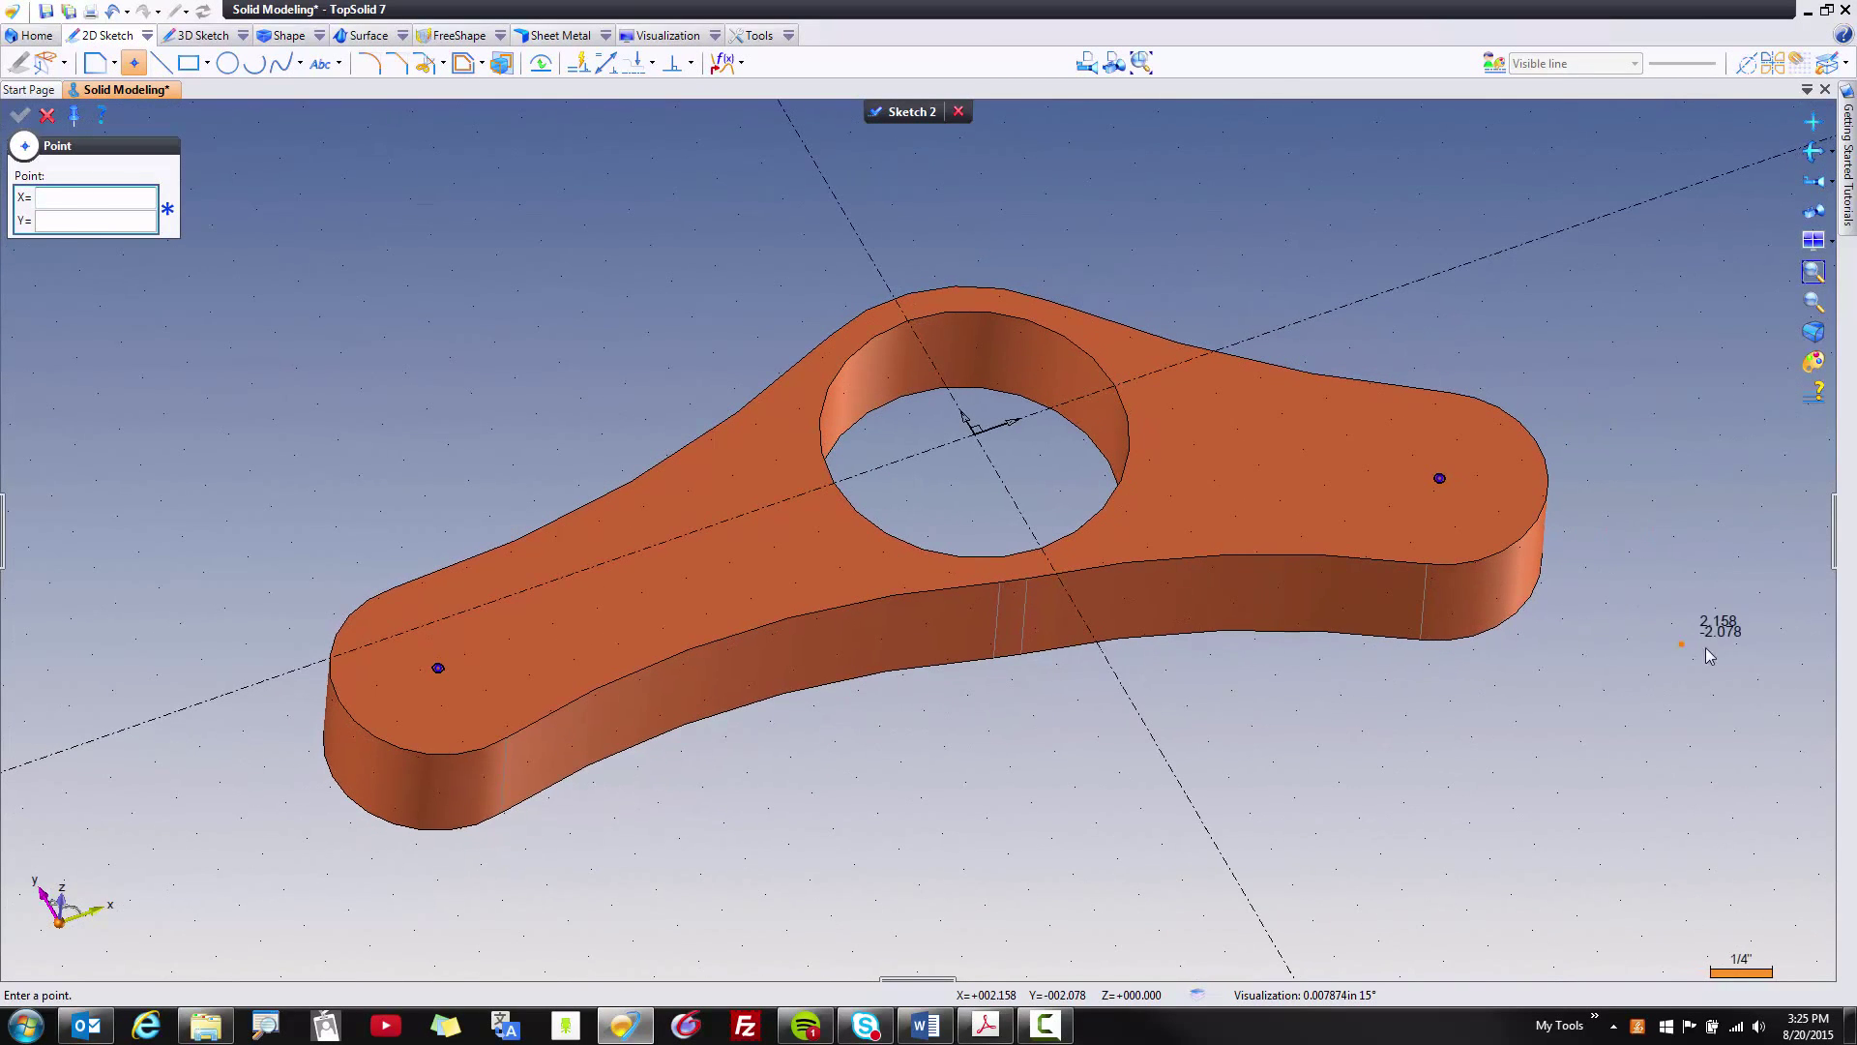
pyautogui.moveTo(1695, 613)
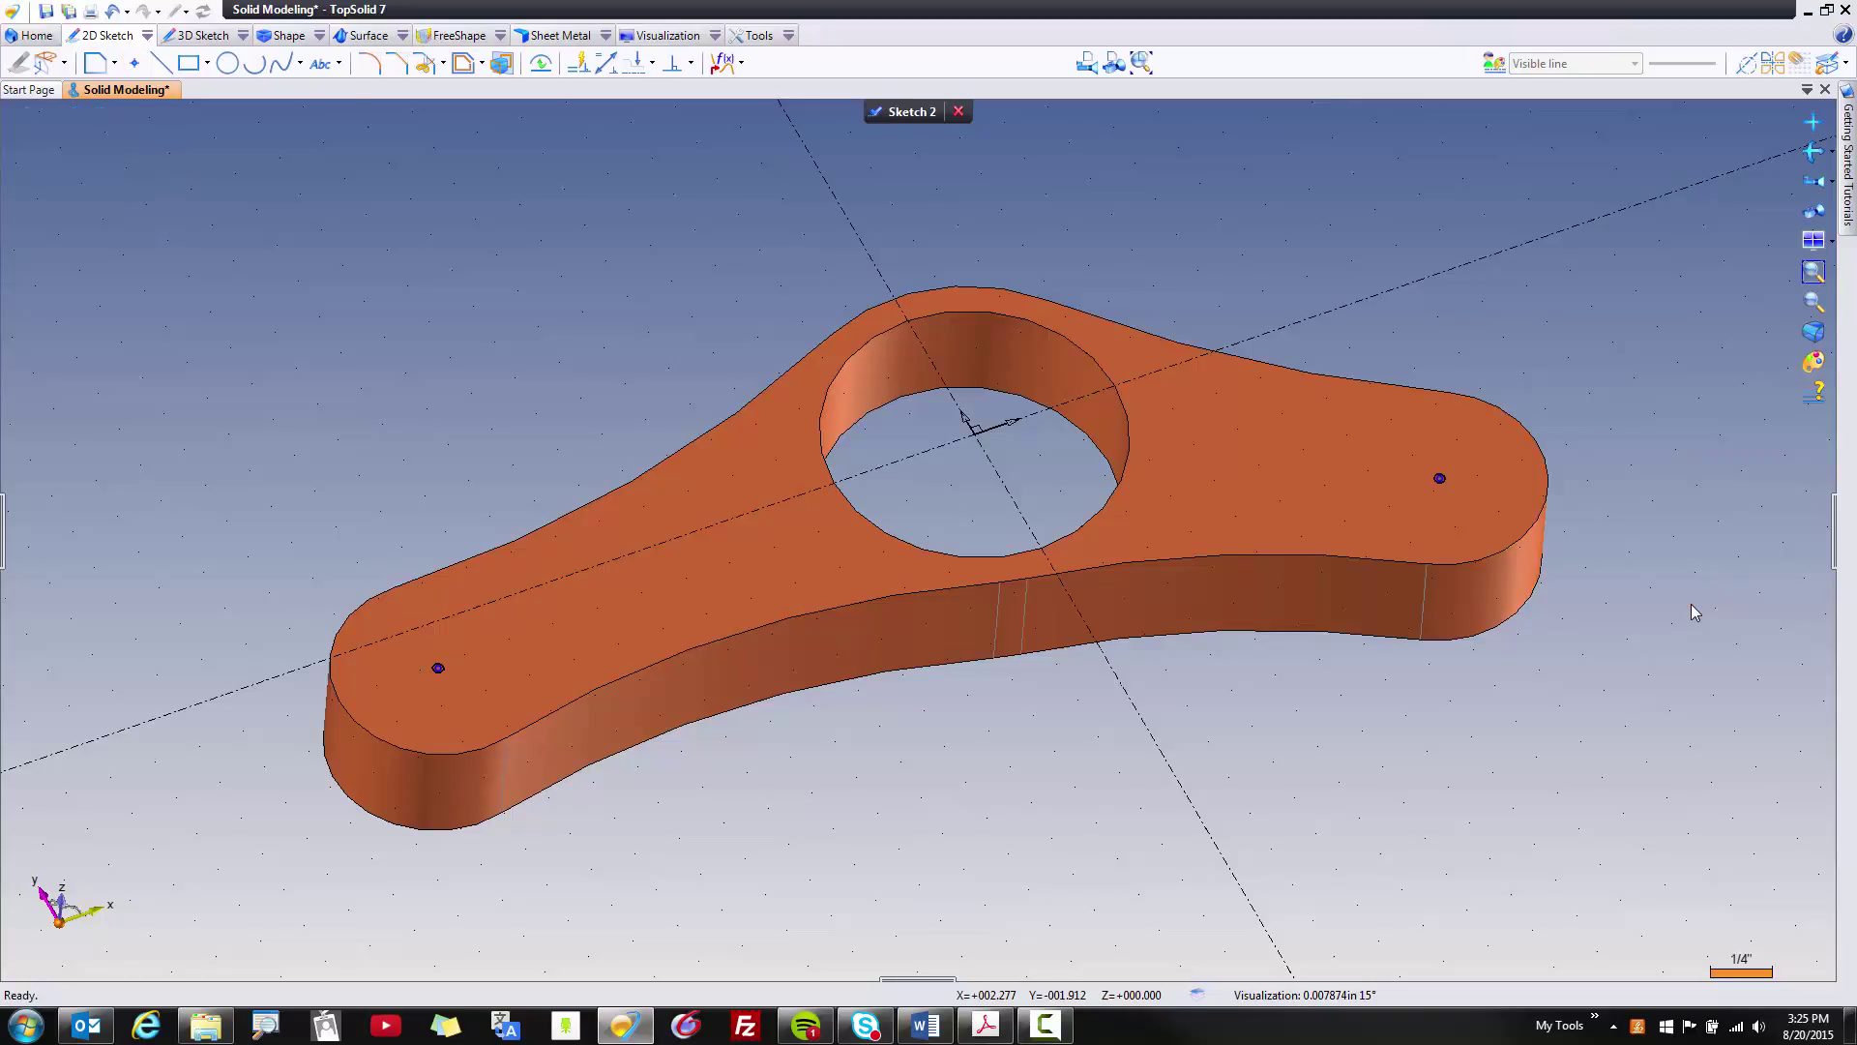
# Step: Launch a Drilling Group from Sketch 2, previewing holes at both end points
pyautogui.click(288, 35)
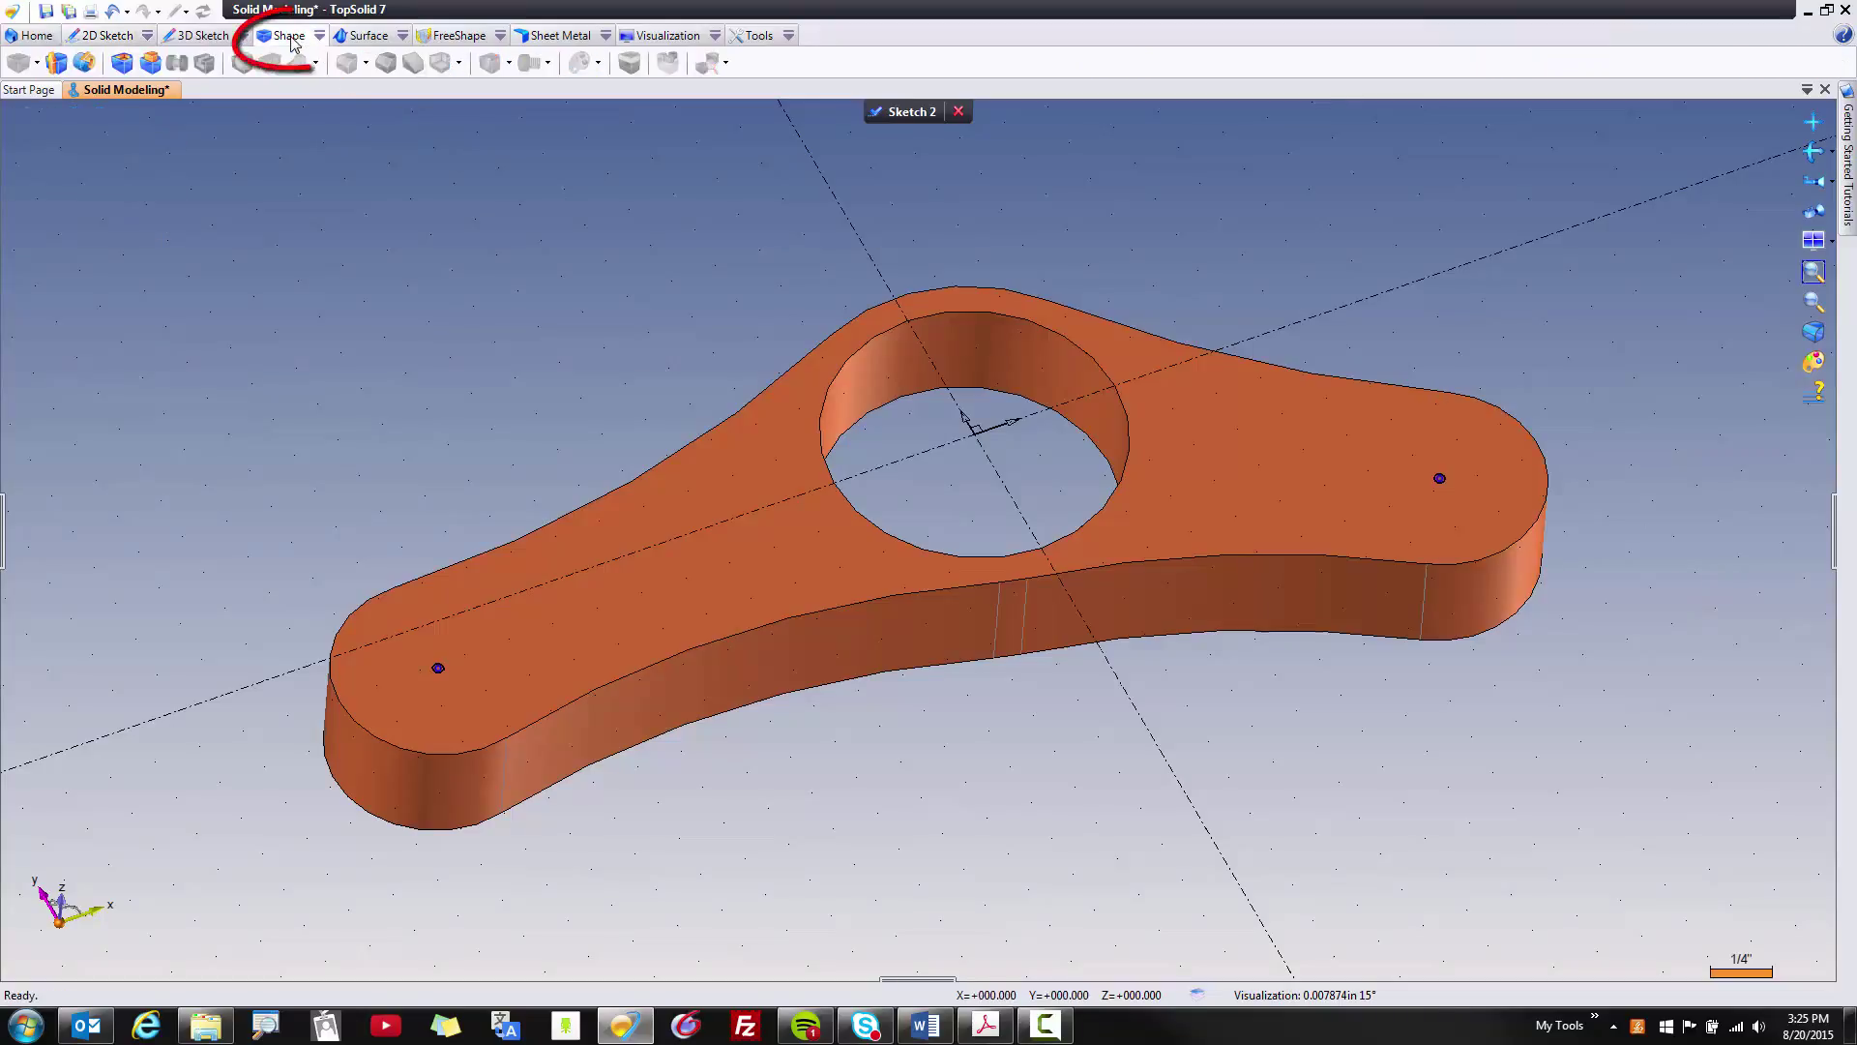
pyautogui.click(489, 62)
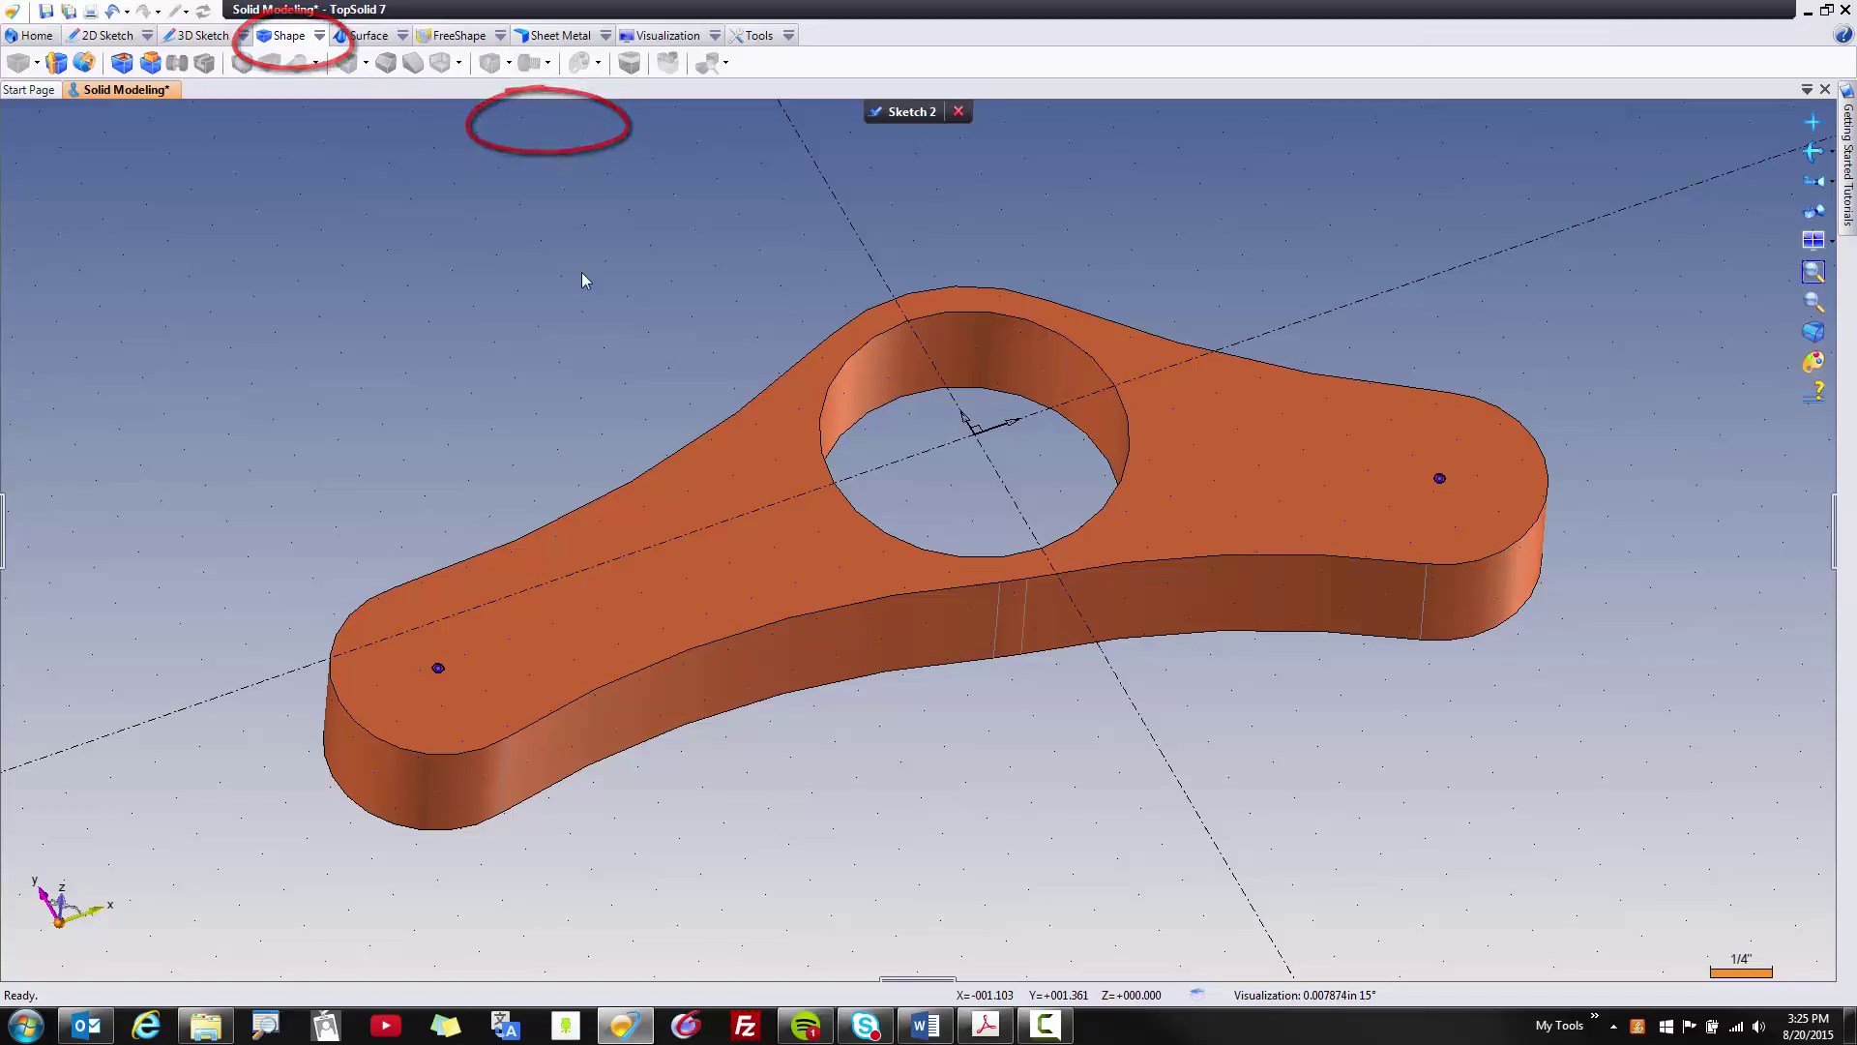
pyautogui.rightClick(582, 274)
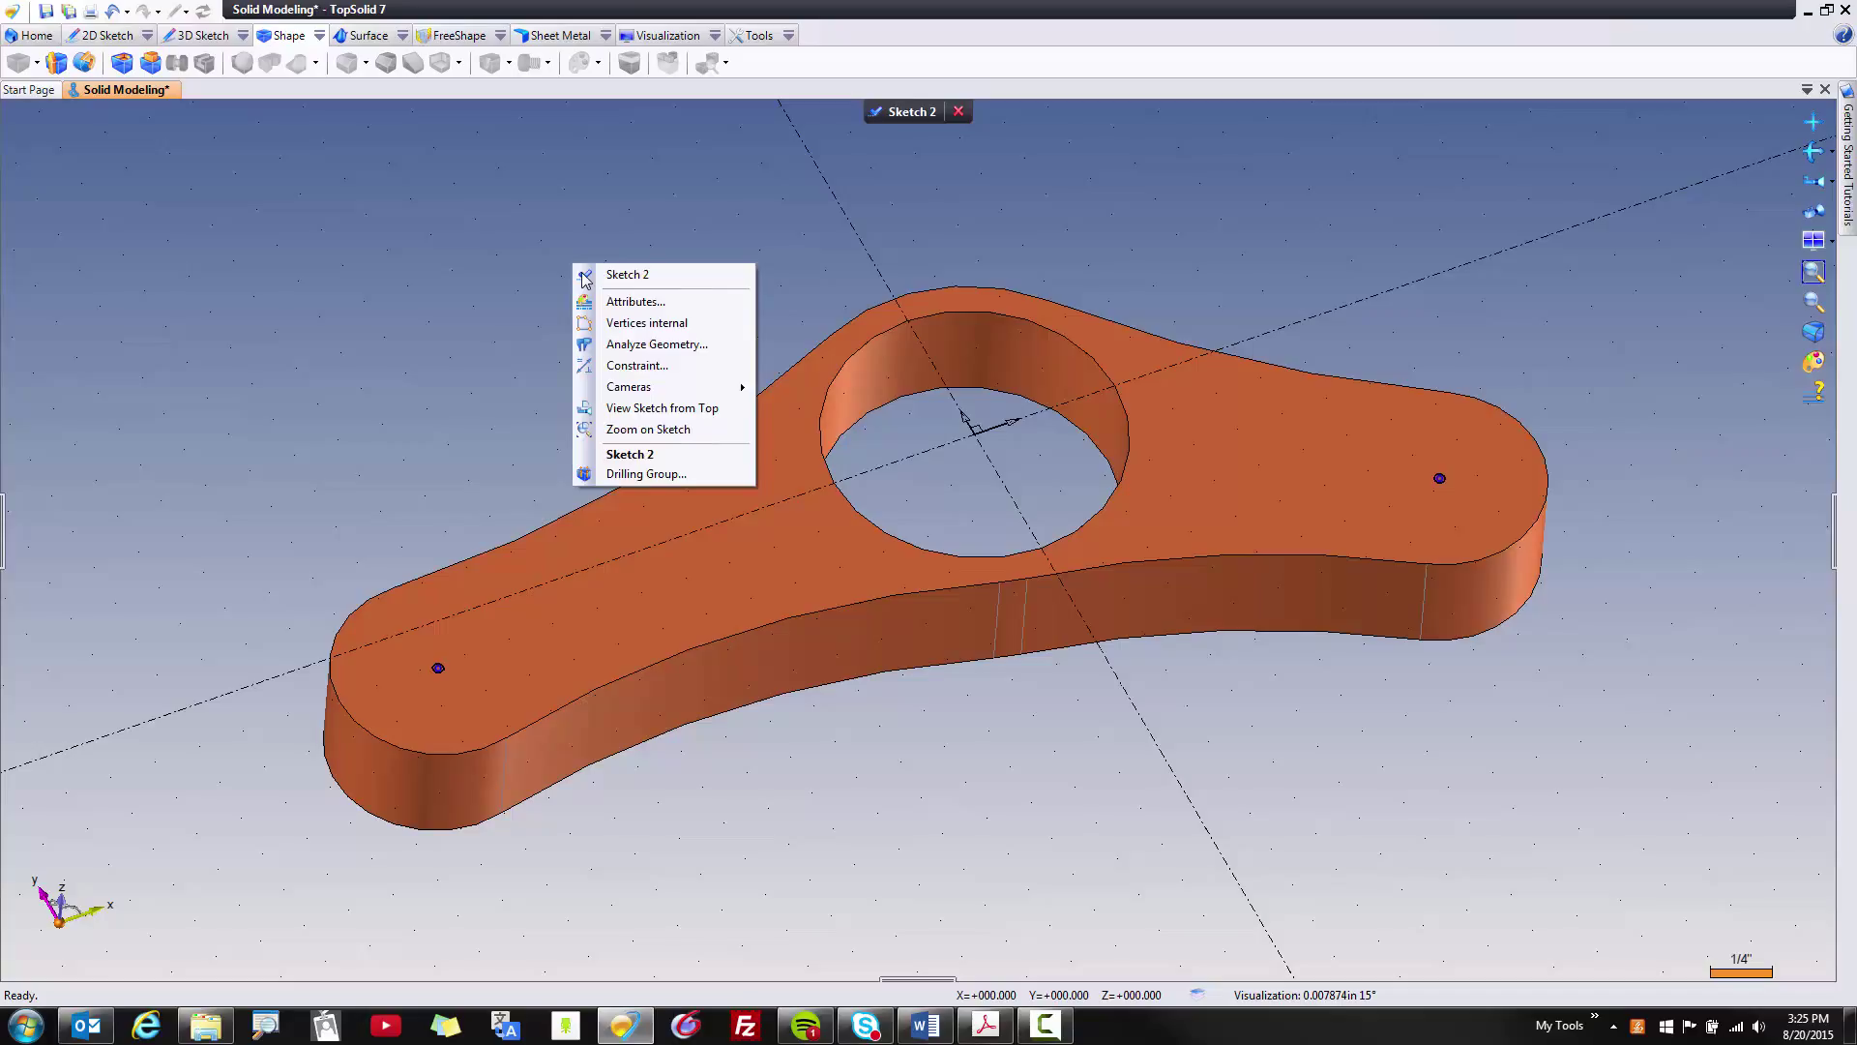
pyautogui.moveTo(309, 420)
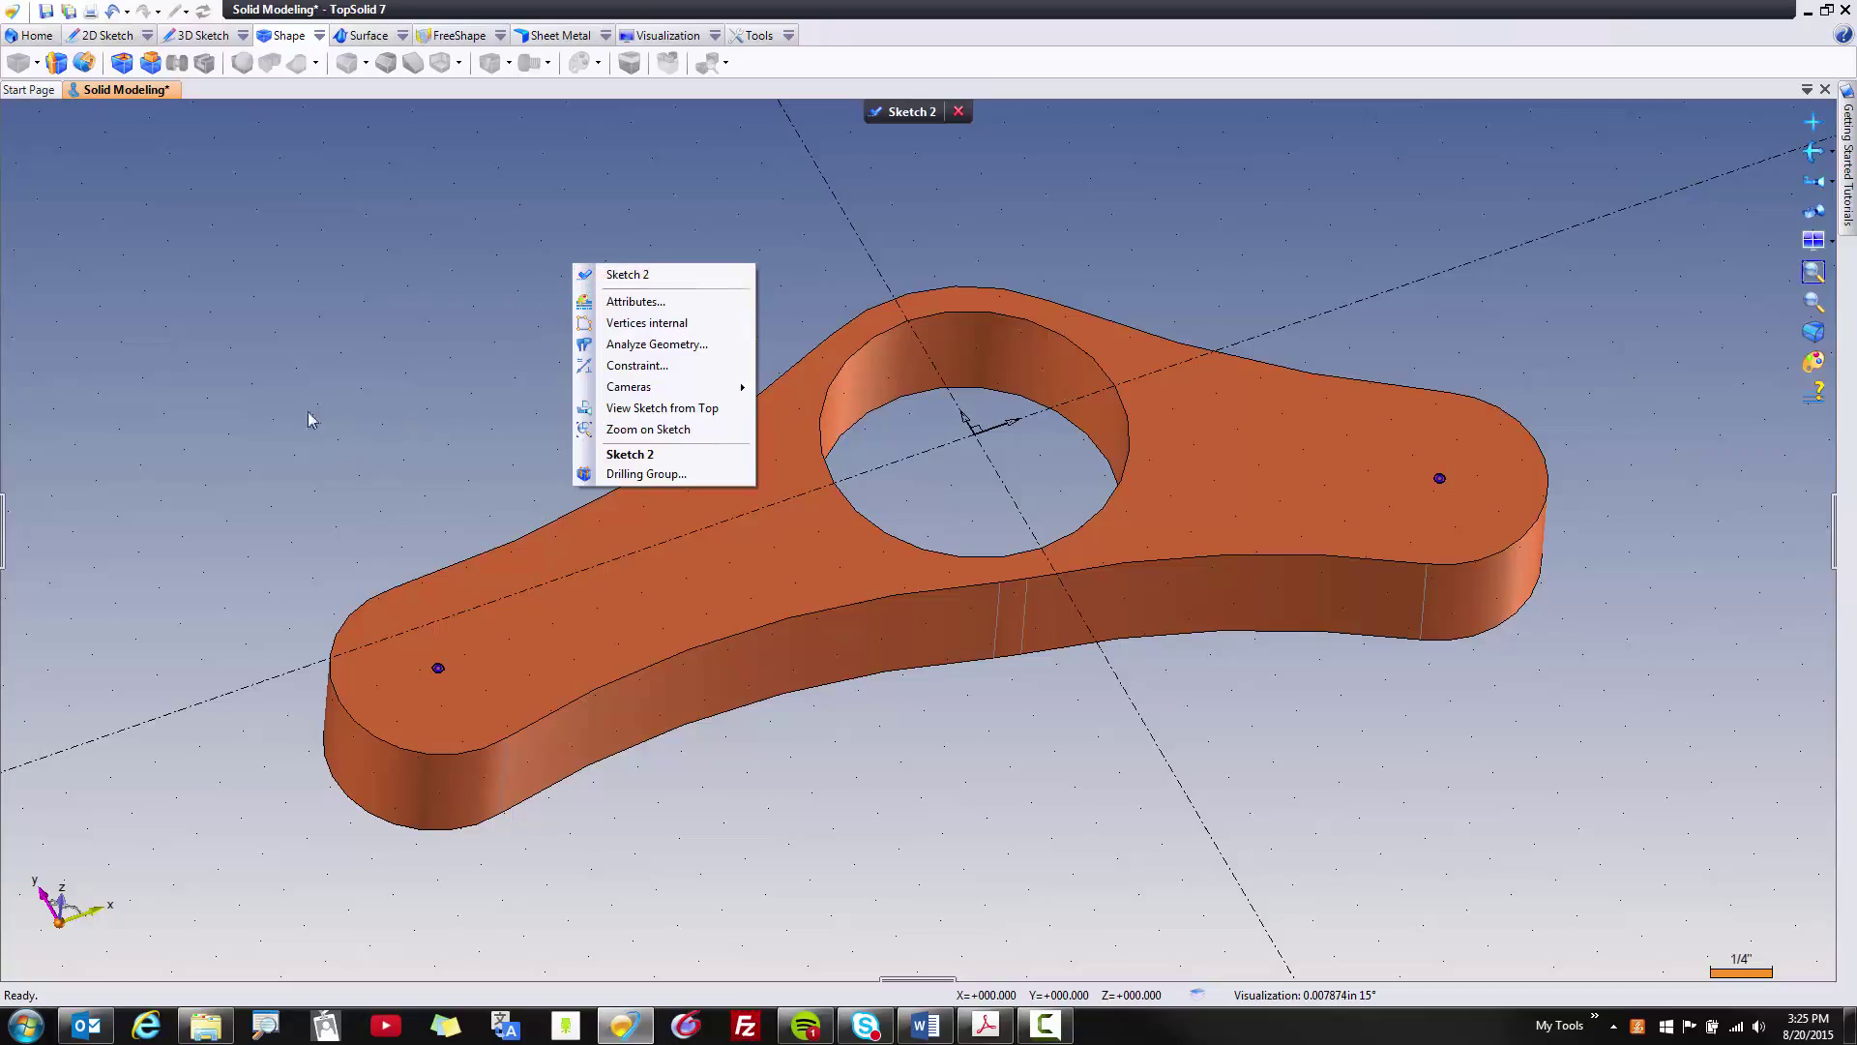
pyautogui.moveTo(647, 474)
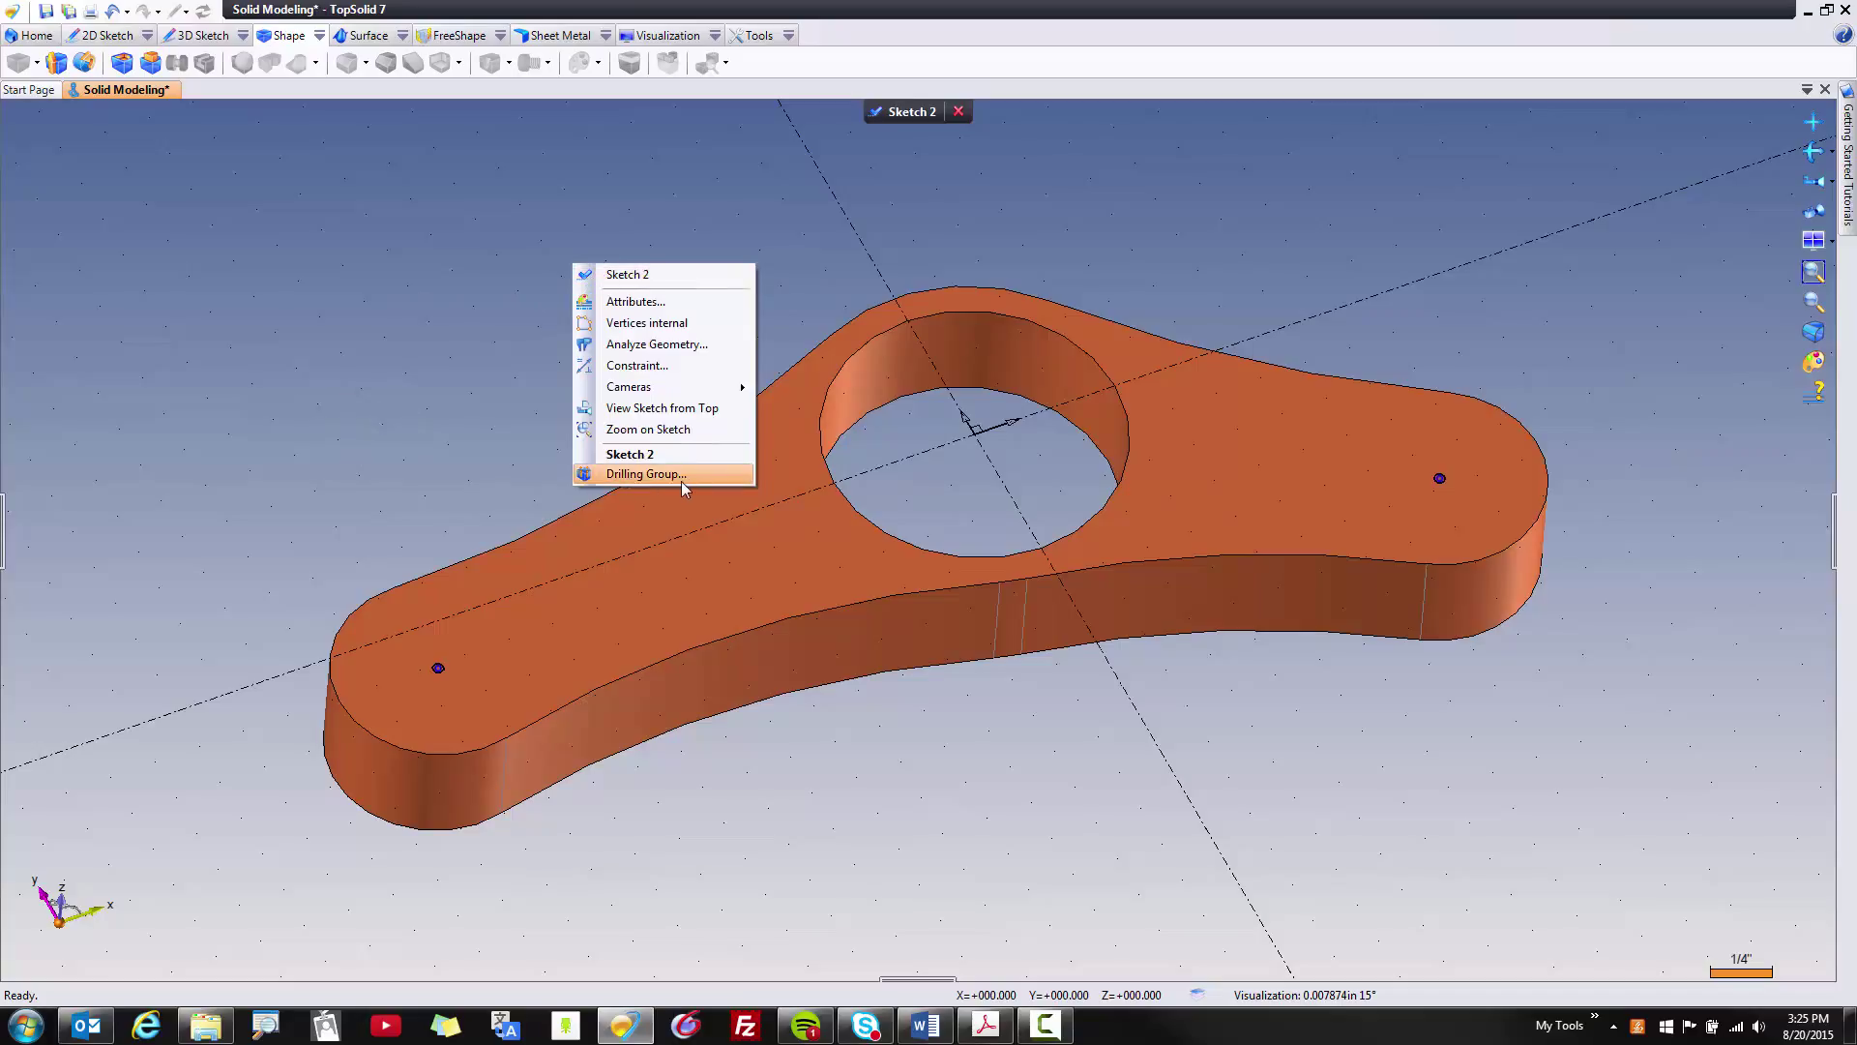
pyautogui.click(646, 472)
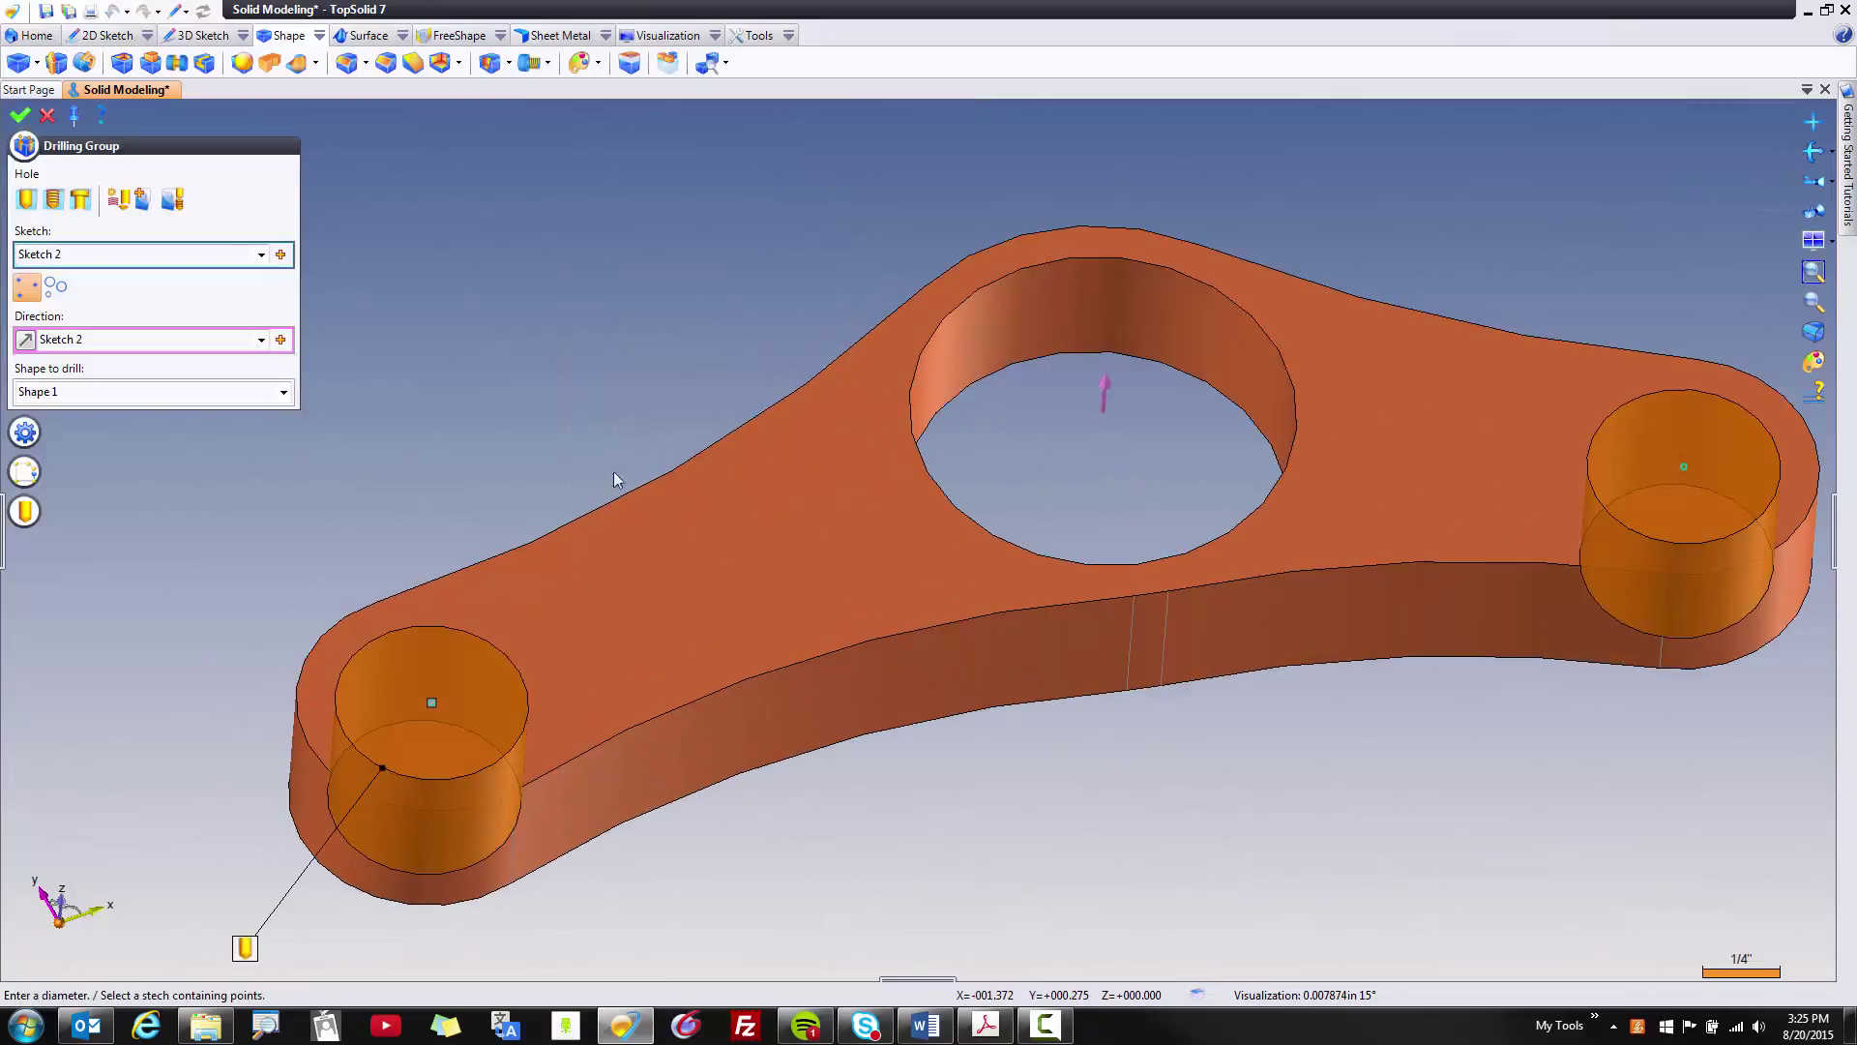
# Step: Drill 0.625 in through holes at both end points and validate
pyautogui.click(23, 510)
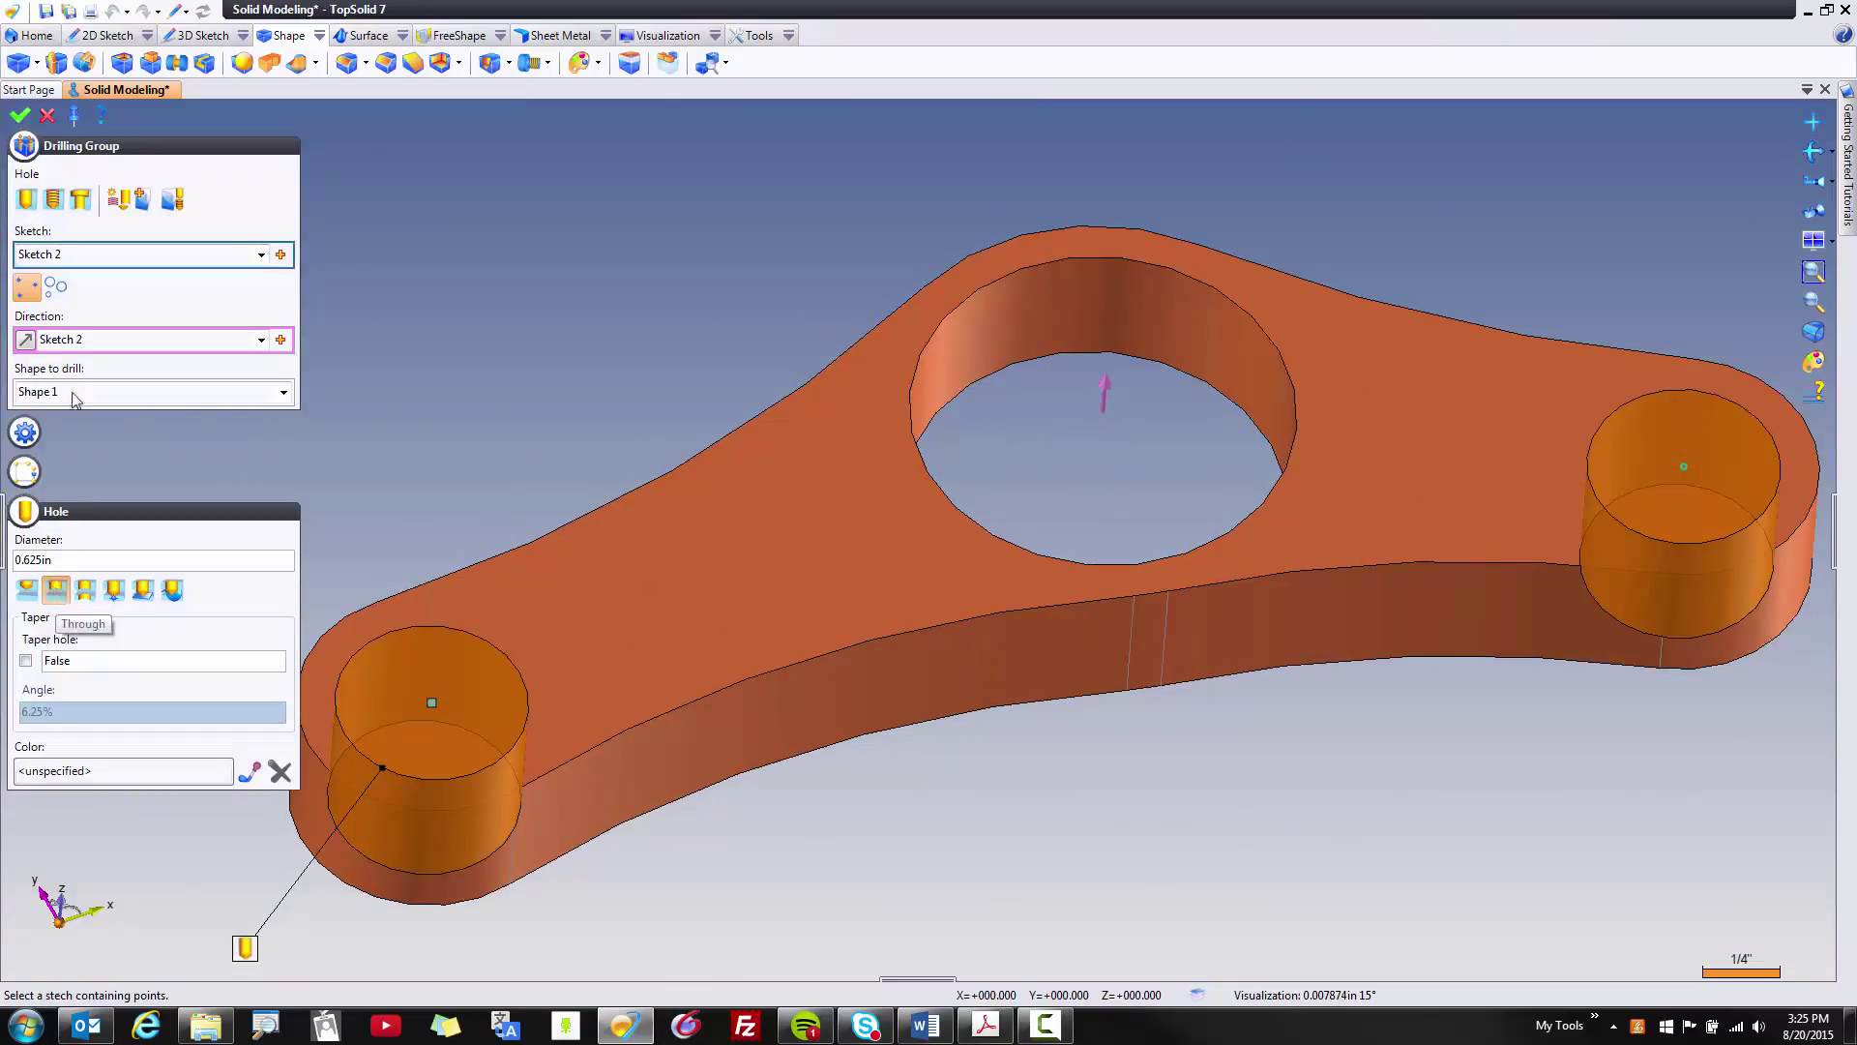
pyautogui.click(20, 114)
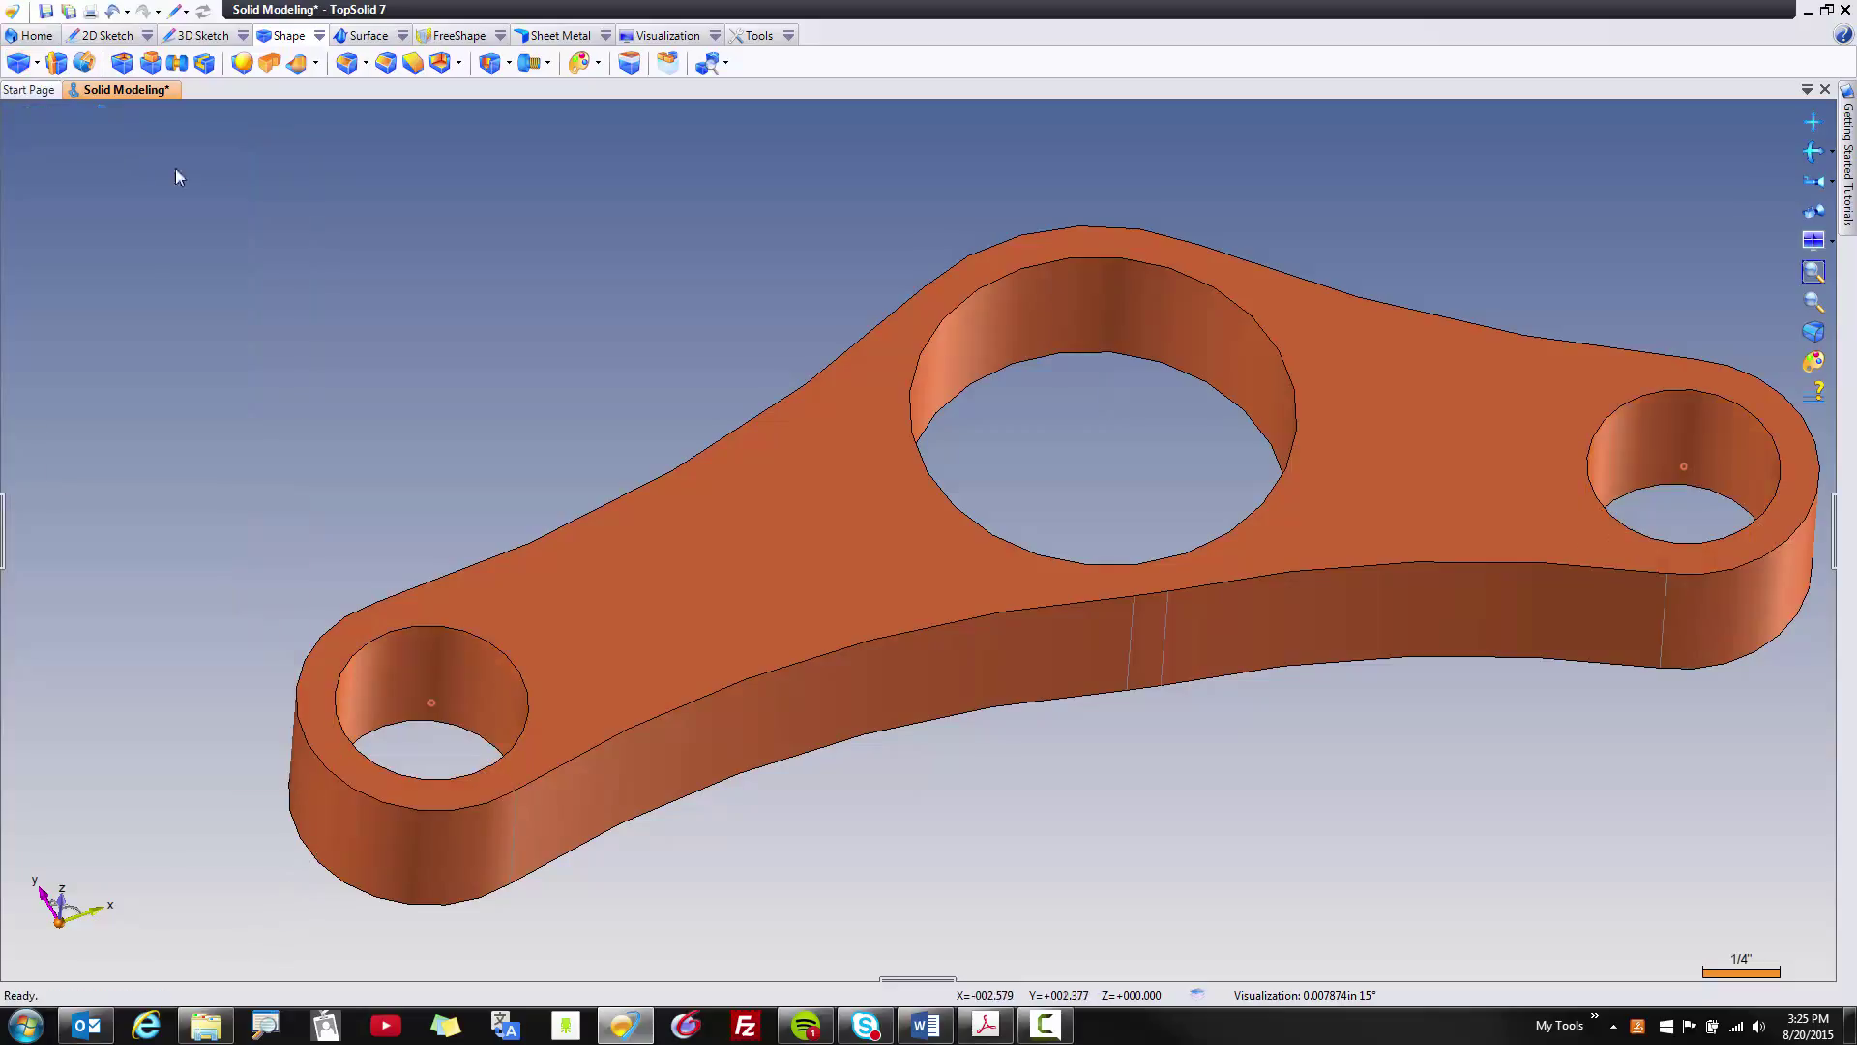
pyautogui.moveTo(233, 193)
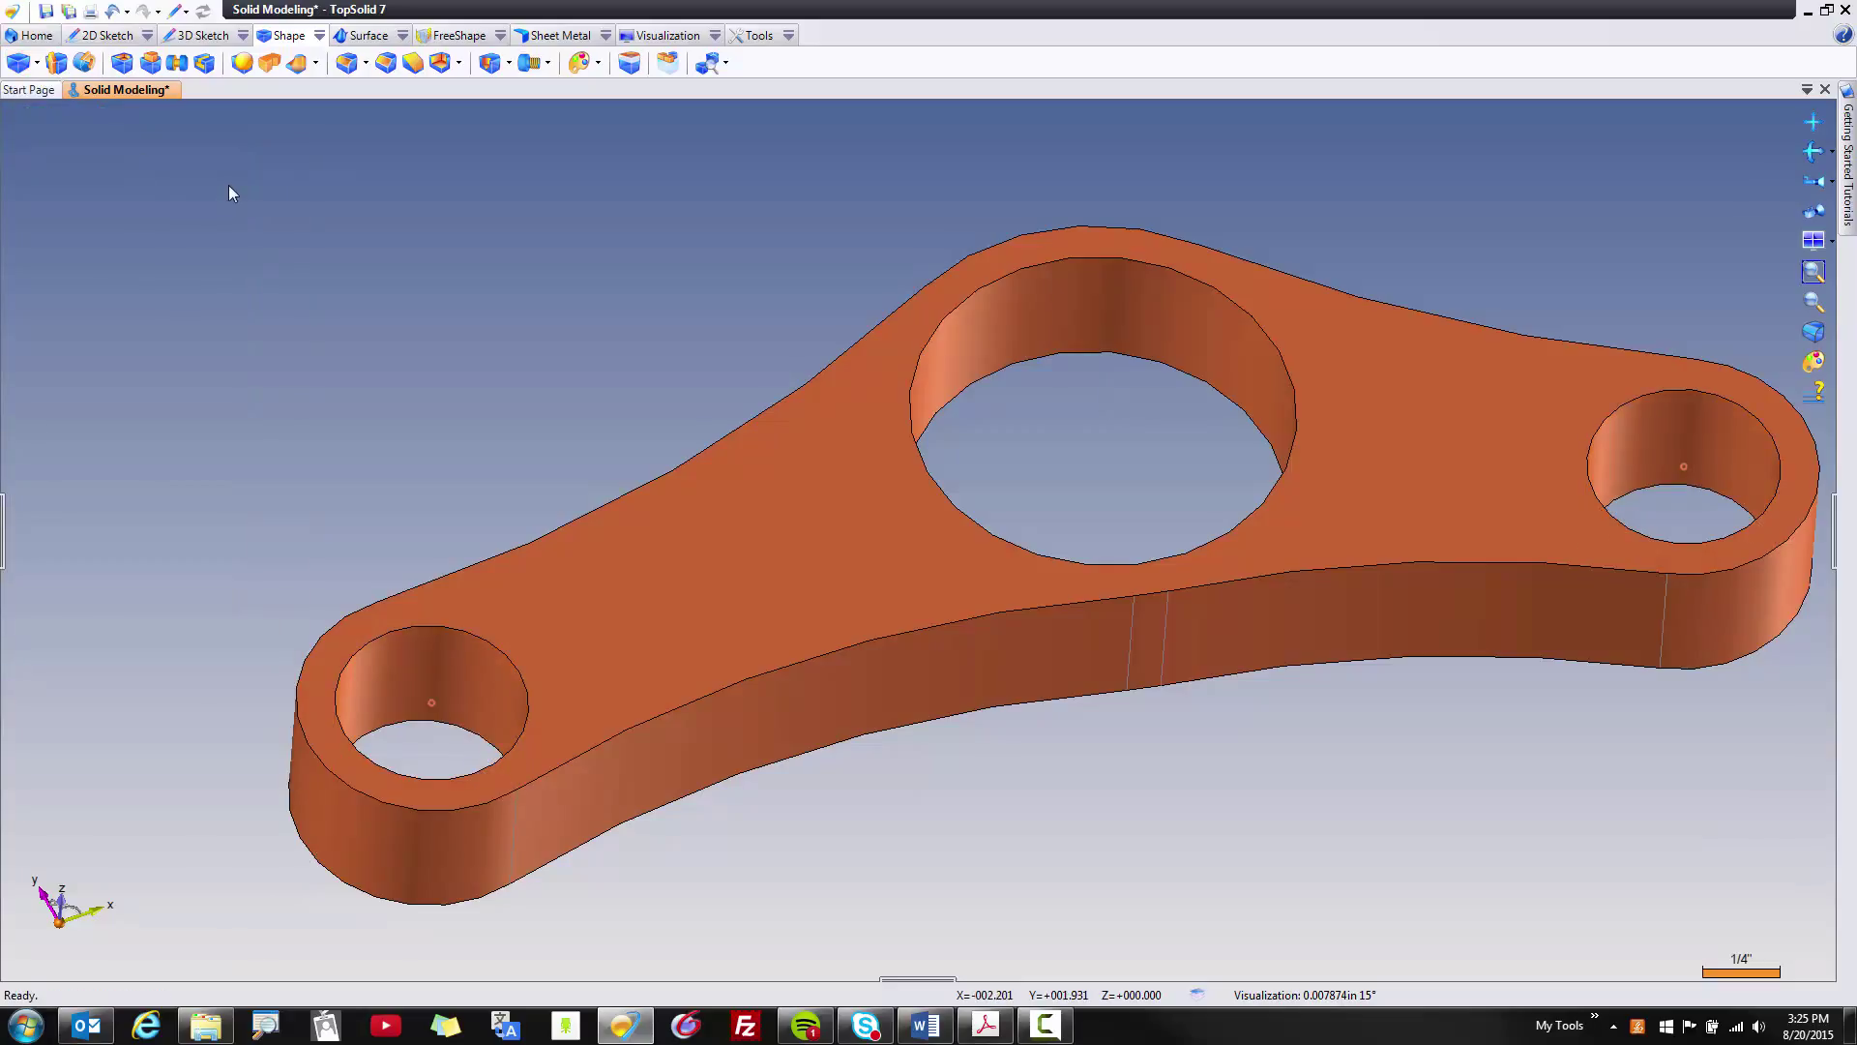